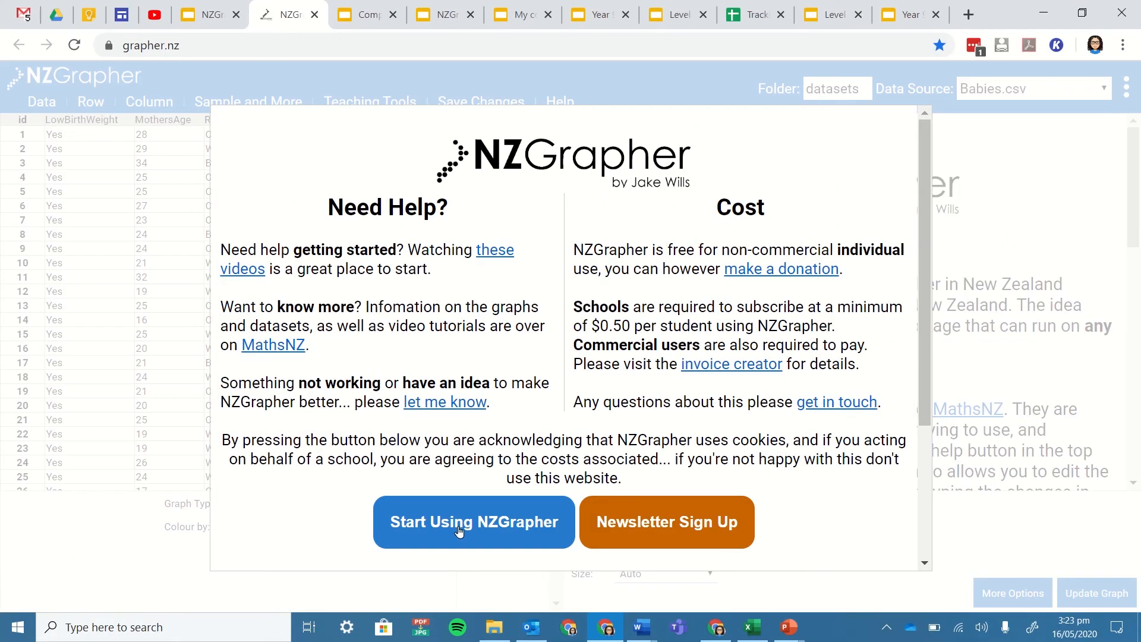
- Dismiss the welcome notice and load Rugby.csv as the data source
left_click(473, 522)
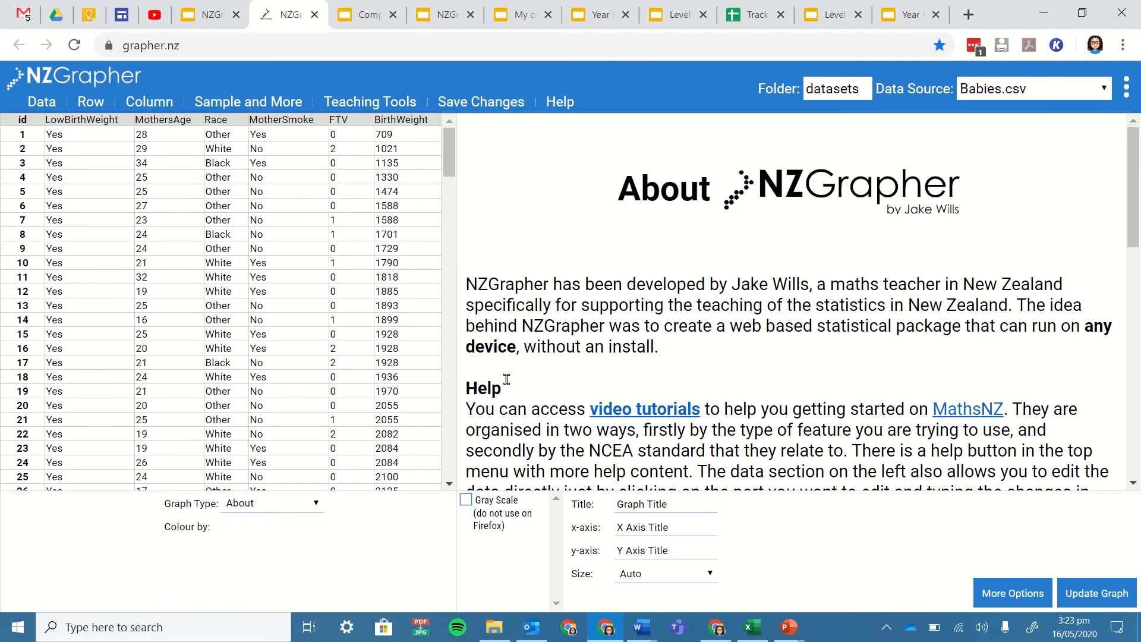
left_click(1035, 88)
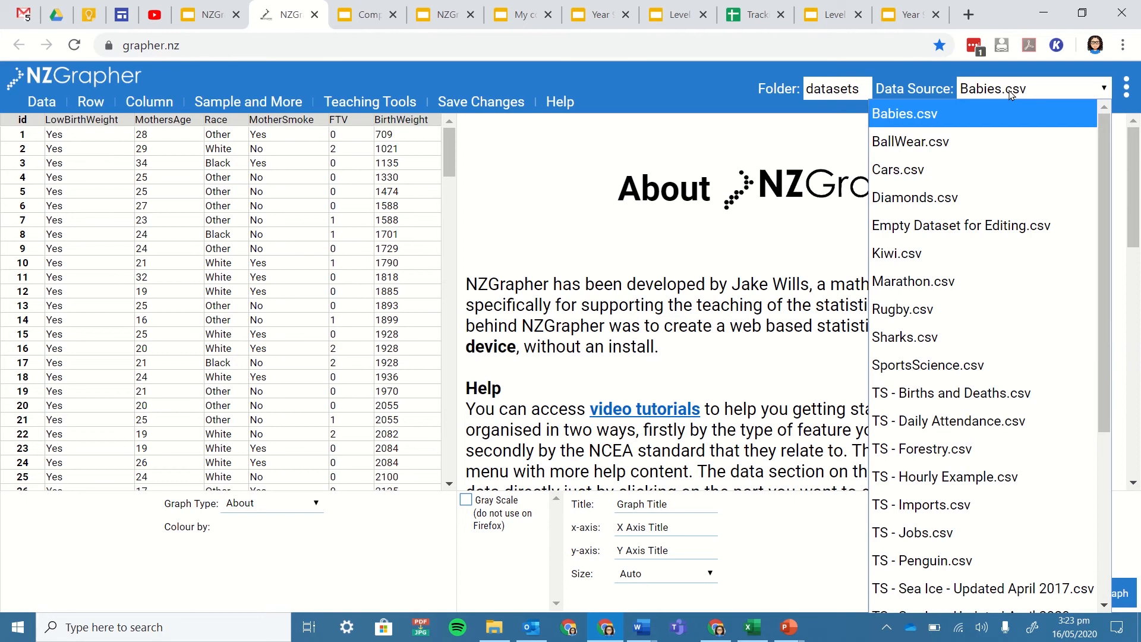
mouse_move(960, 306)
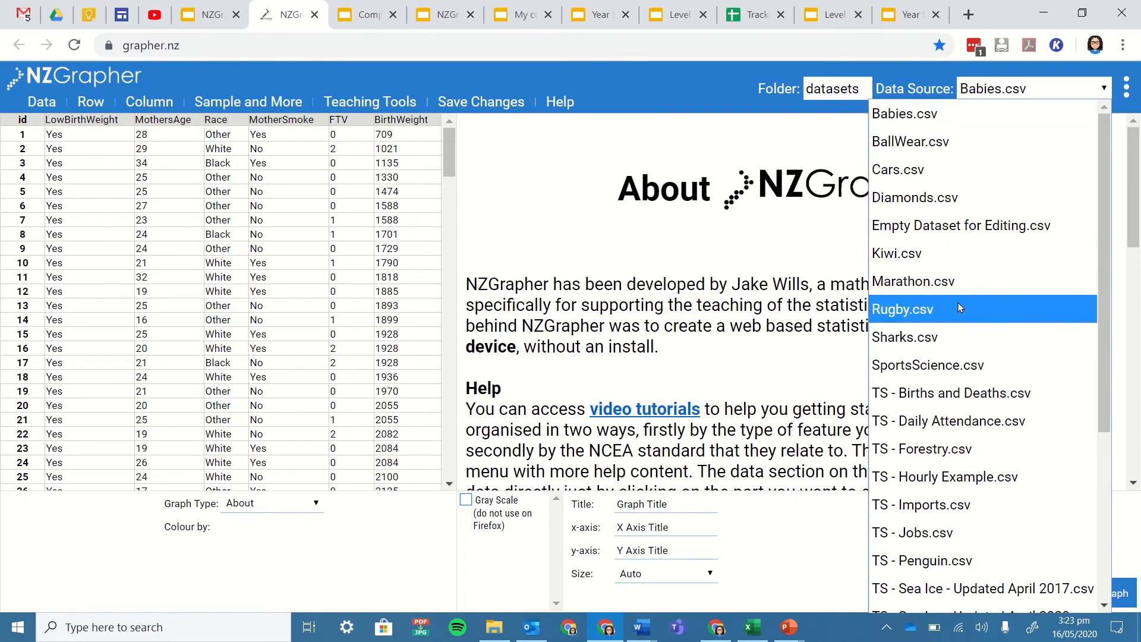
left_click(903, 309)
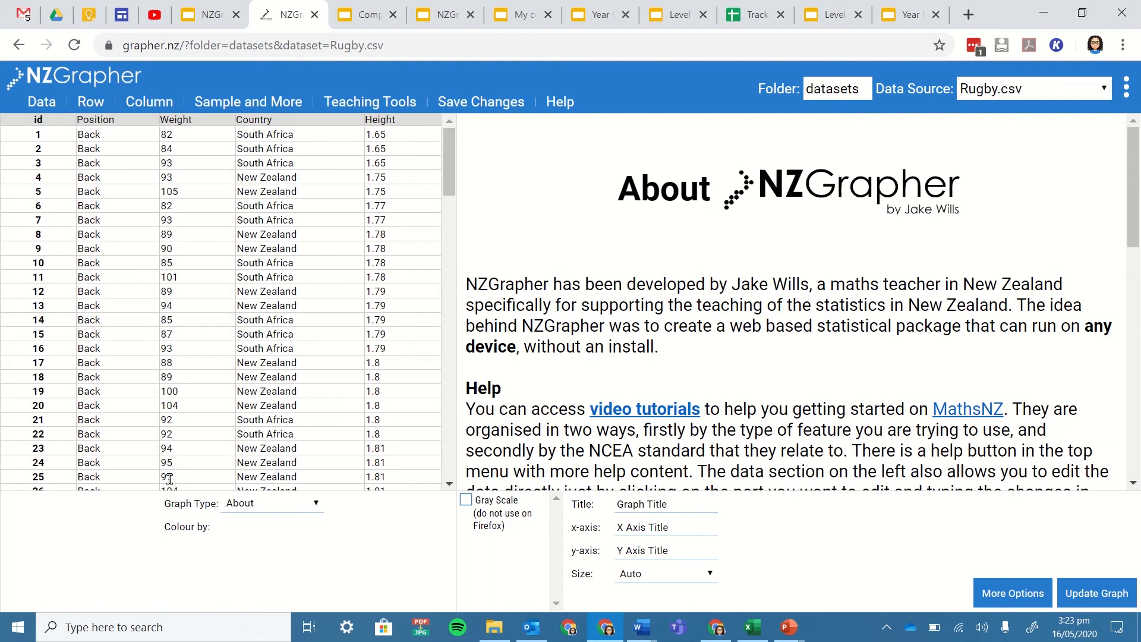
- Set the graph type to Dot Plot (and Box and Whisker)
left_click(272, 503)
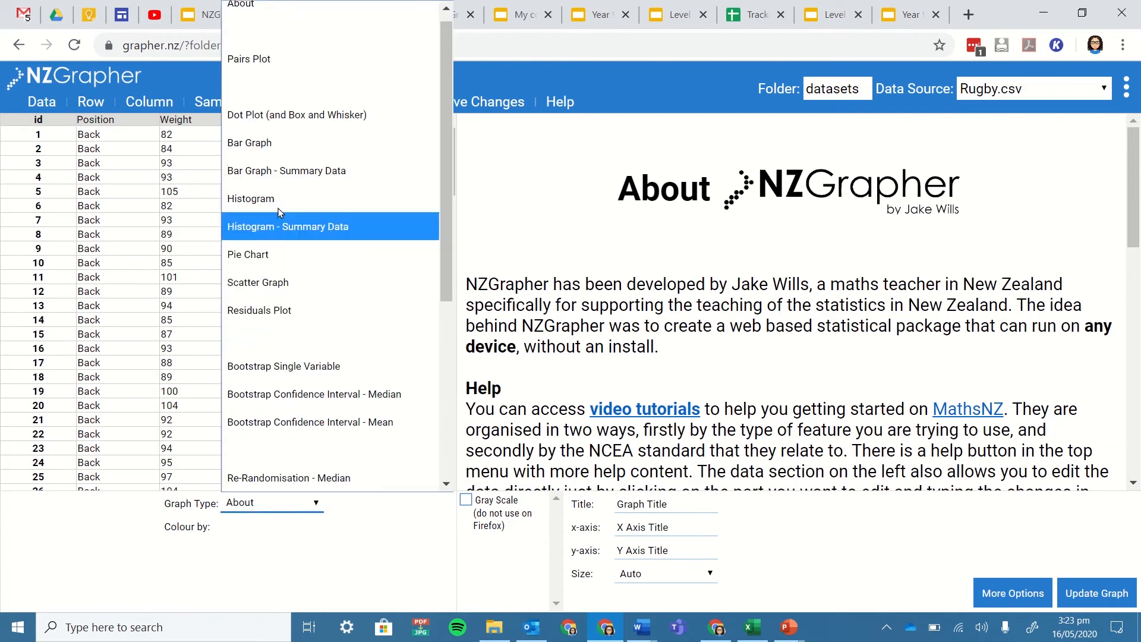
mouse_move(297, 121)
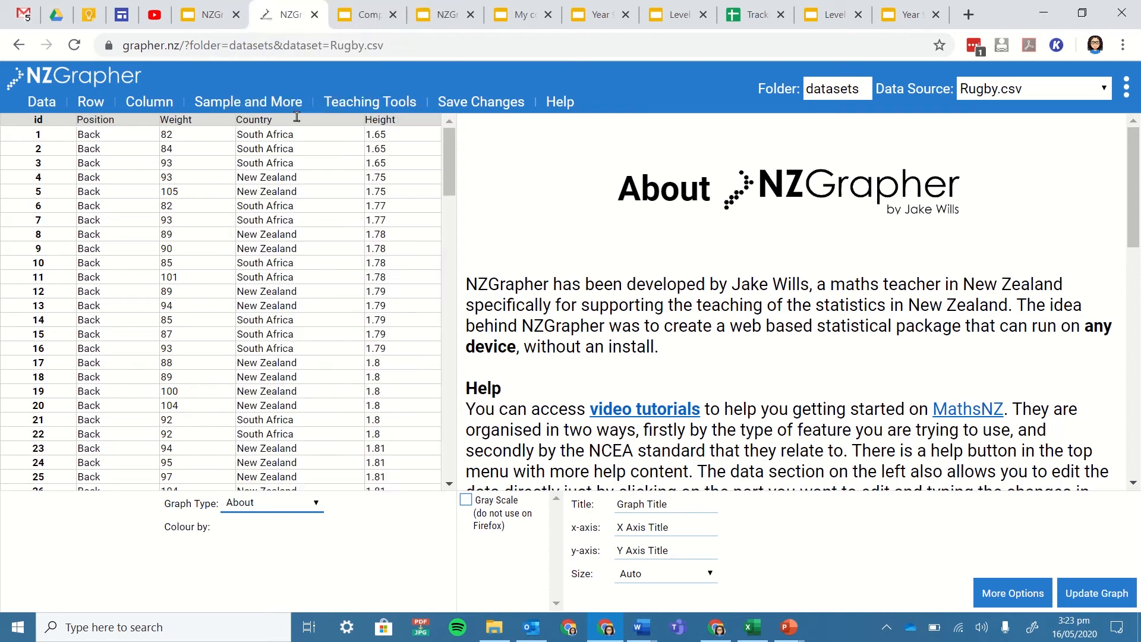
left_click(271, 502)
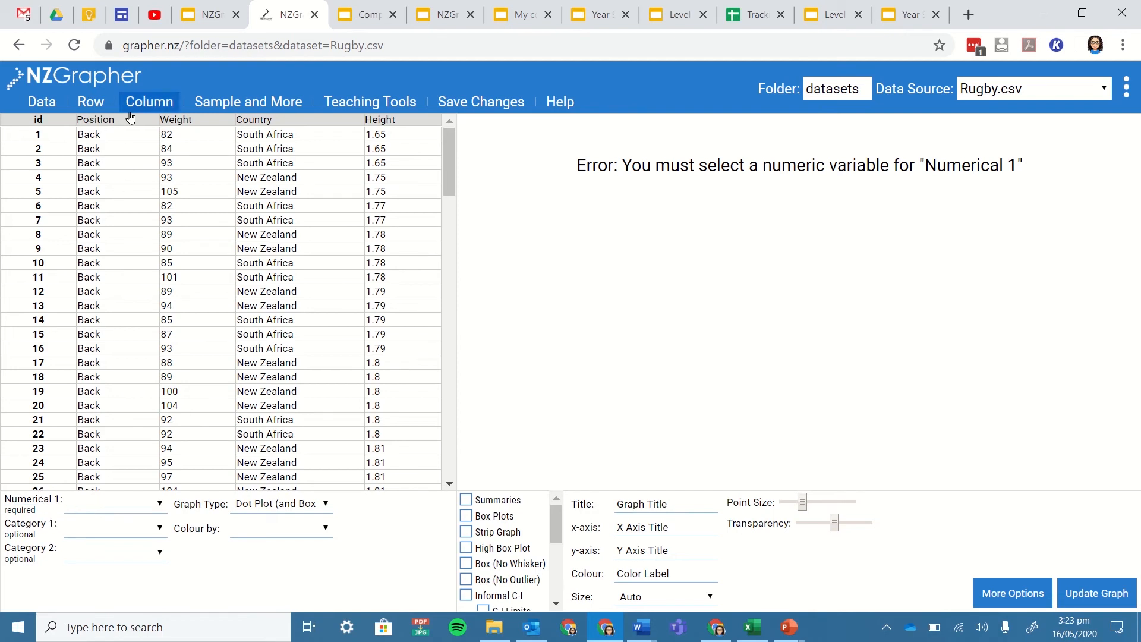
mouse_move(103, 358)
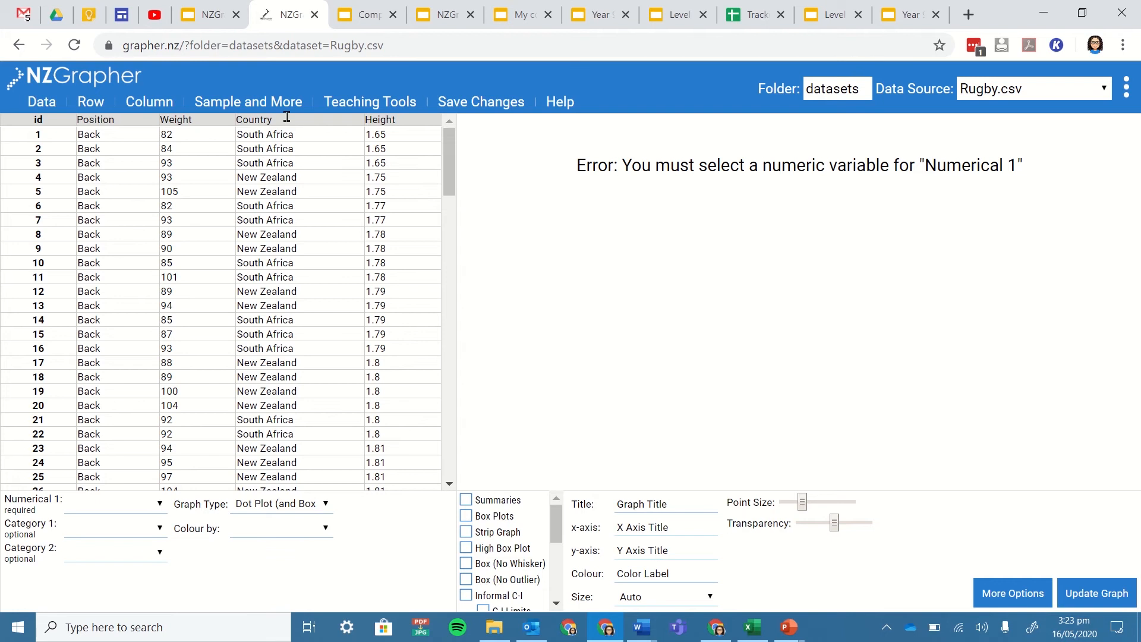
mouse_move(271, 278)
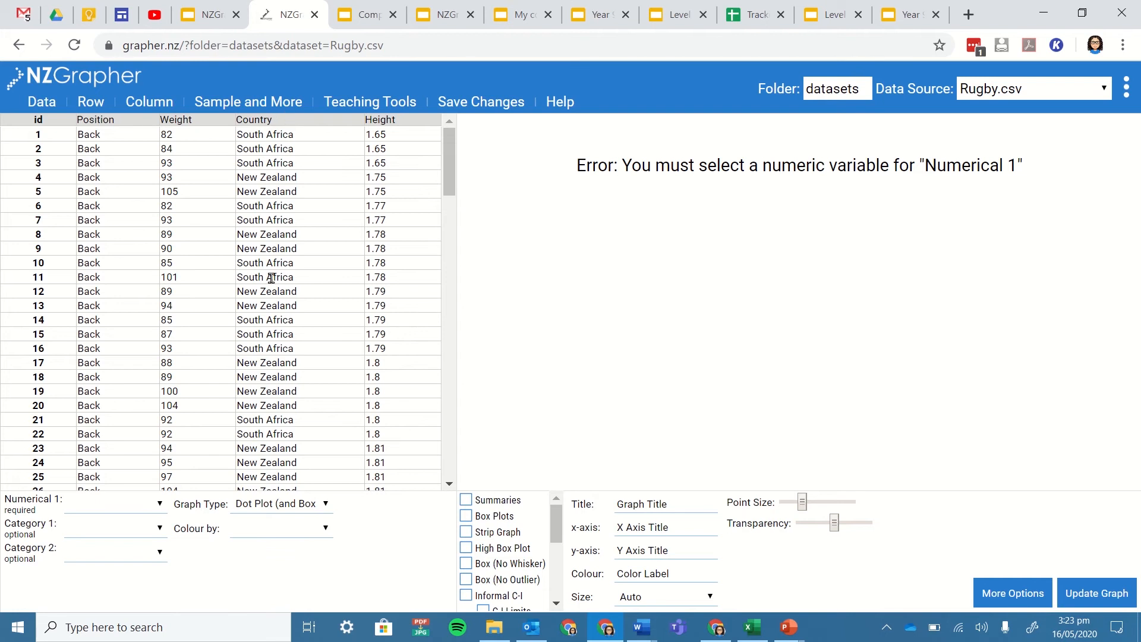
mouse_move(378, 277)
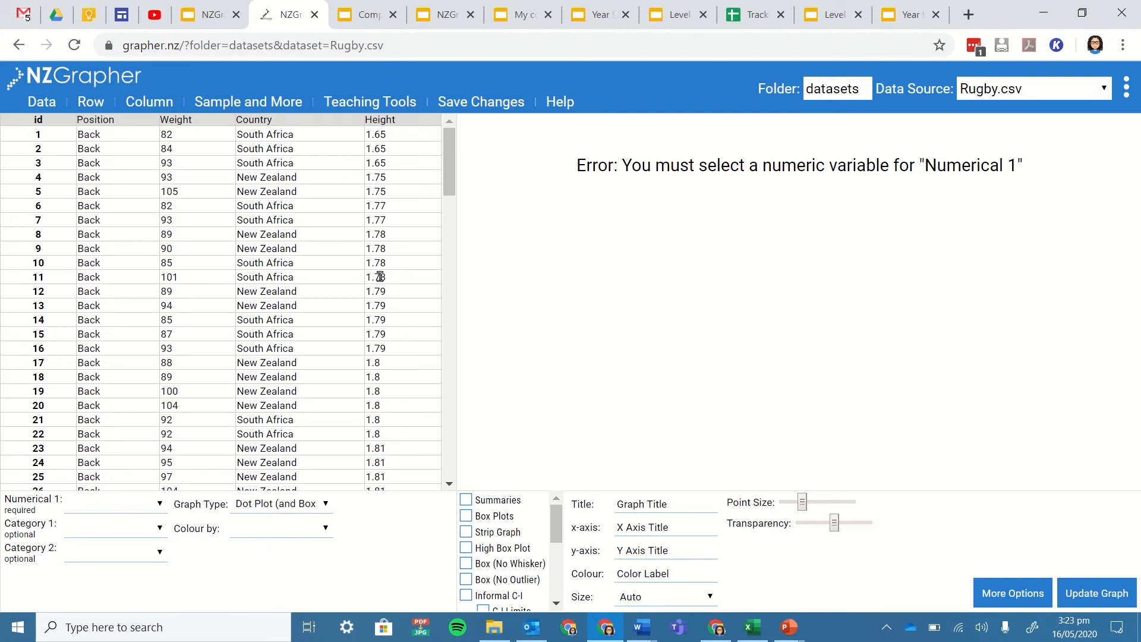
mouse_move(259, 254)
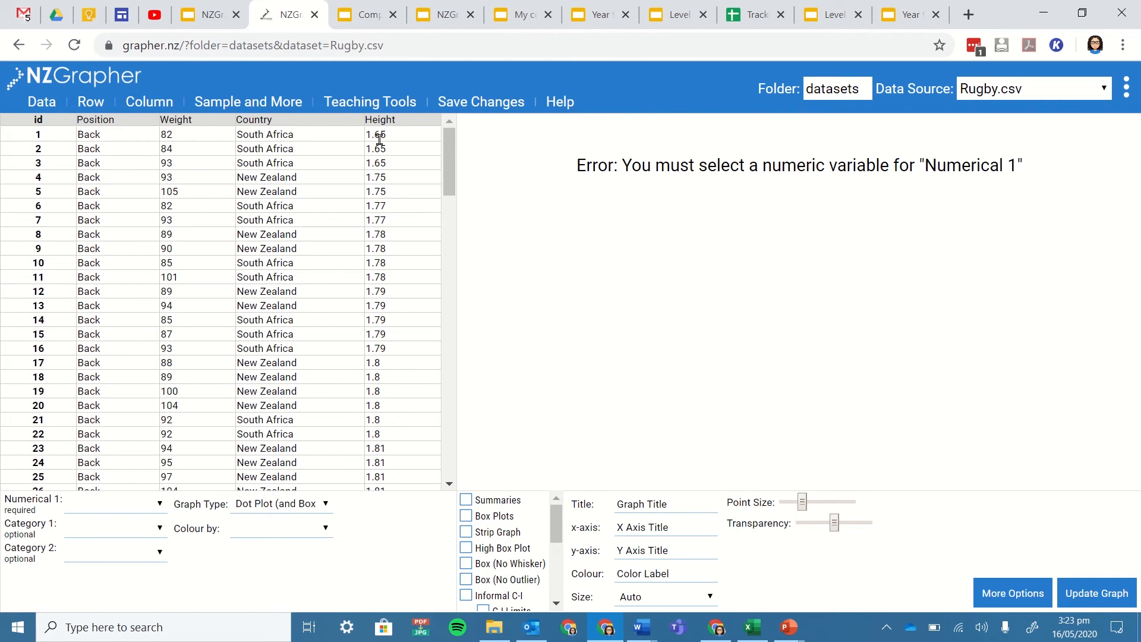
mouse_move(195, 132)
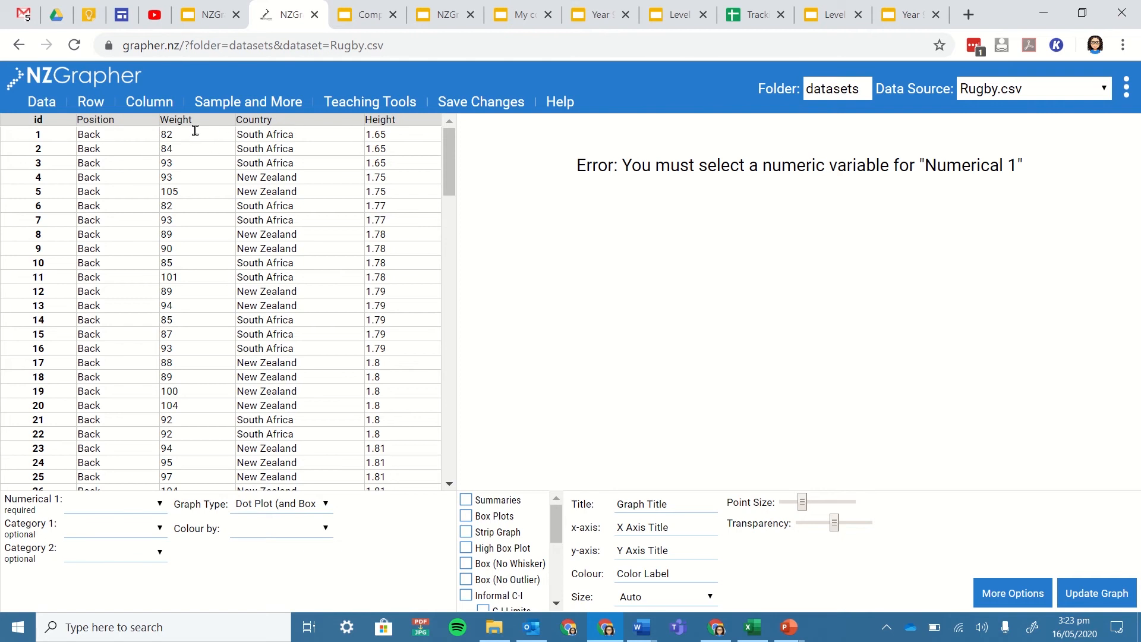
- Plot Weight as the numerical variable, split by Position into Back and Forward
left_click(114, 506)
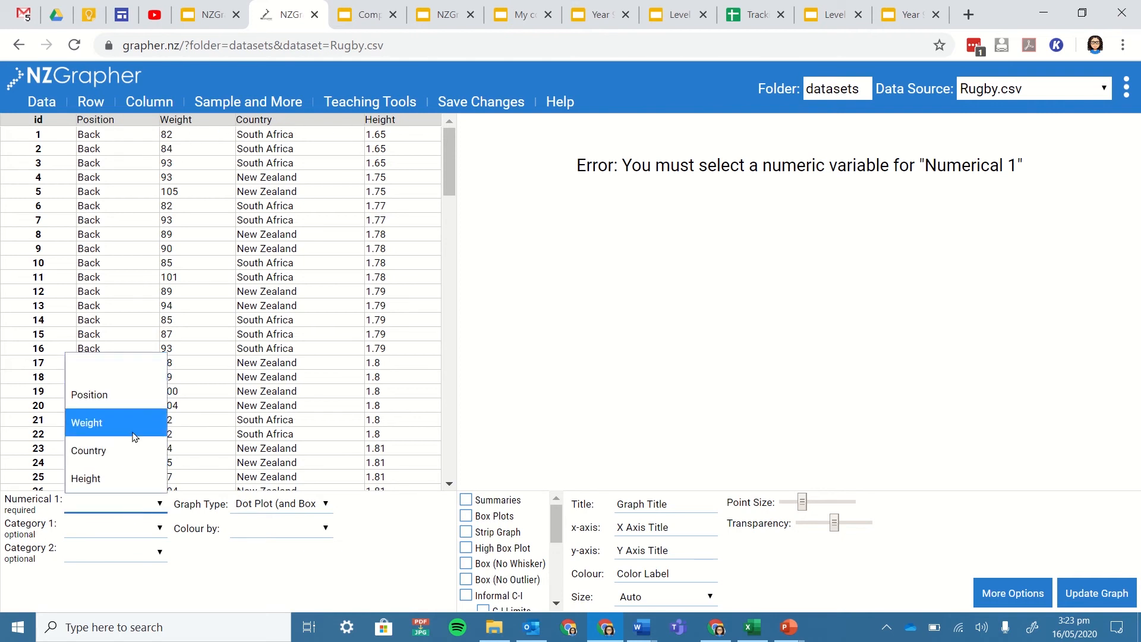
left_click(85, 423)
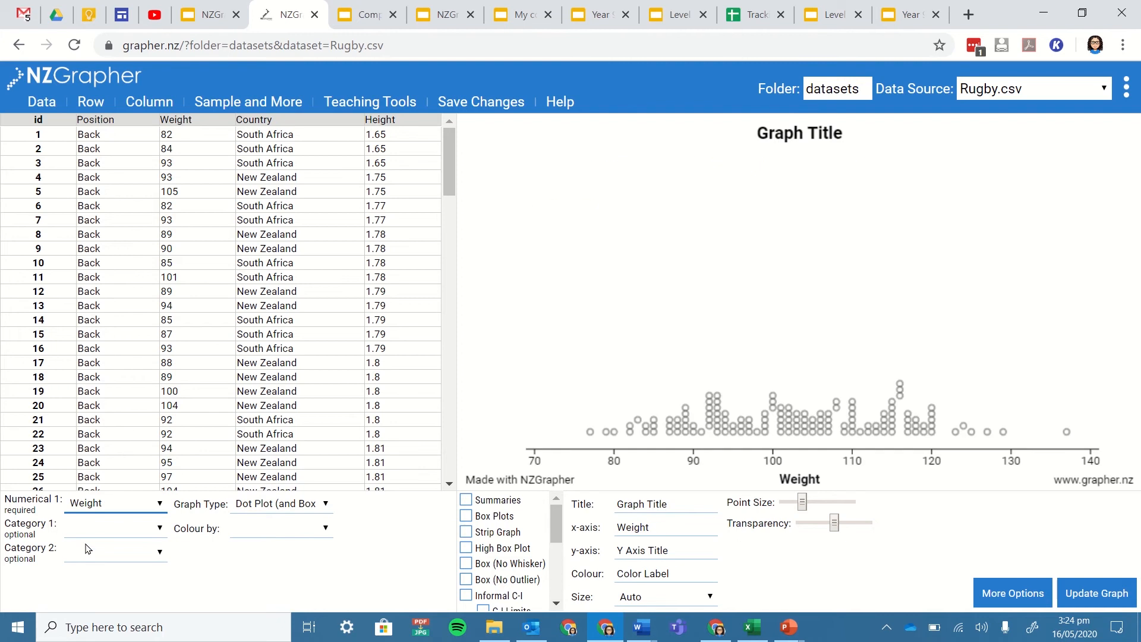
left_click(116, 528)
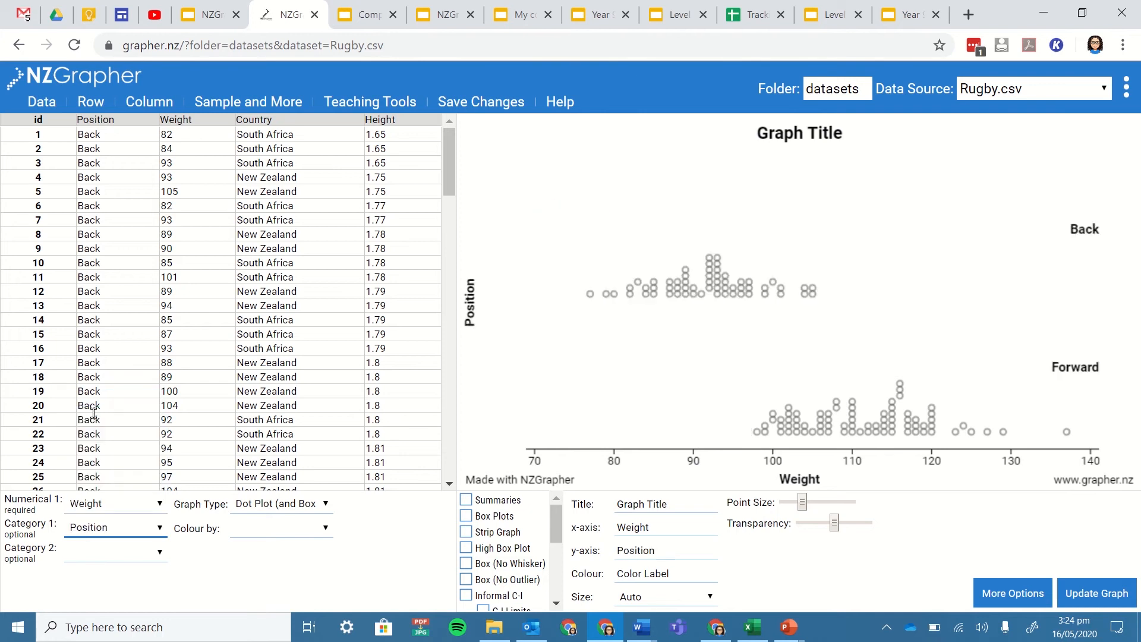
mouse_move(1120, 243)
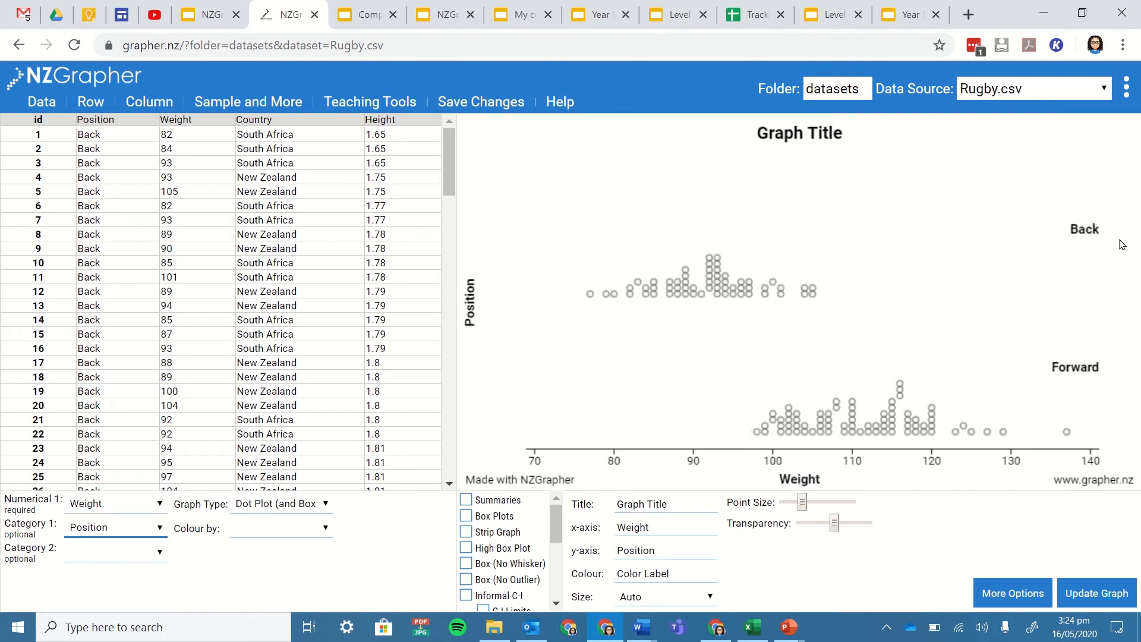
mouse_move(1099, 354)
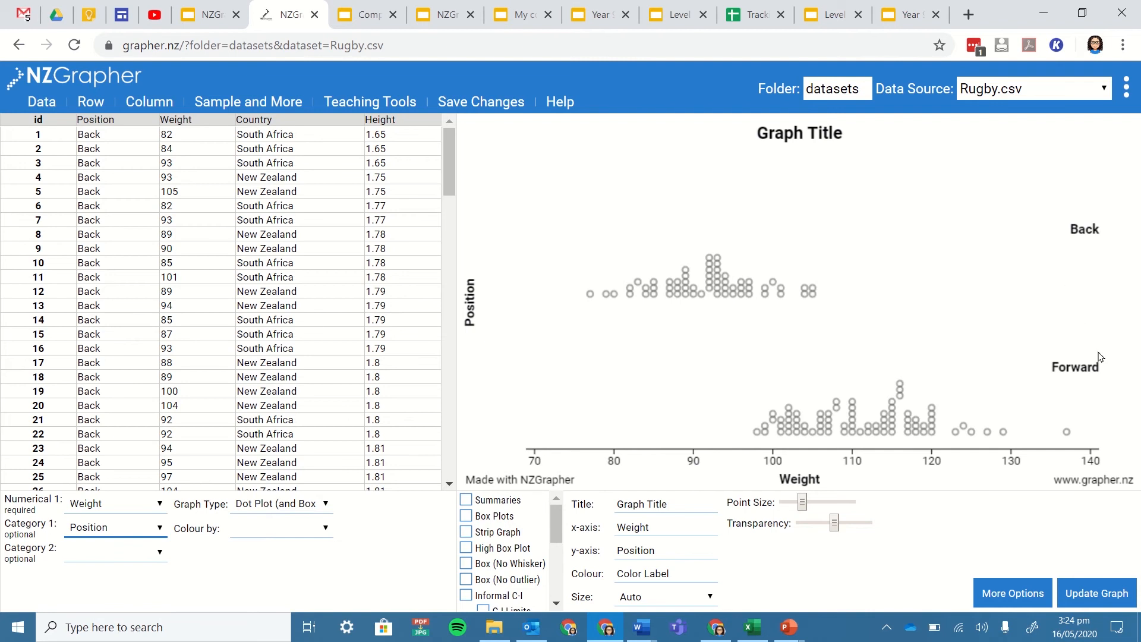
mouse_move(1103, 366)
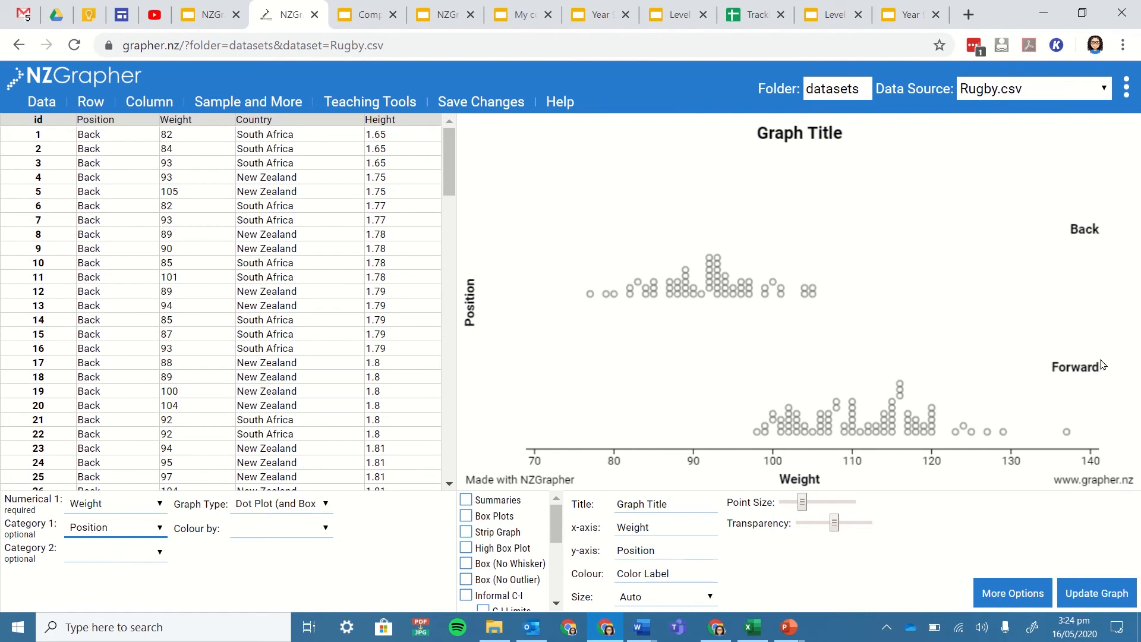
mouse_move(1060, 374)
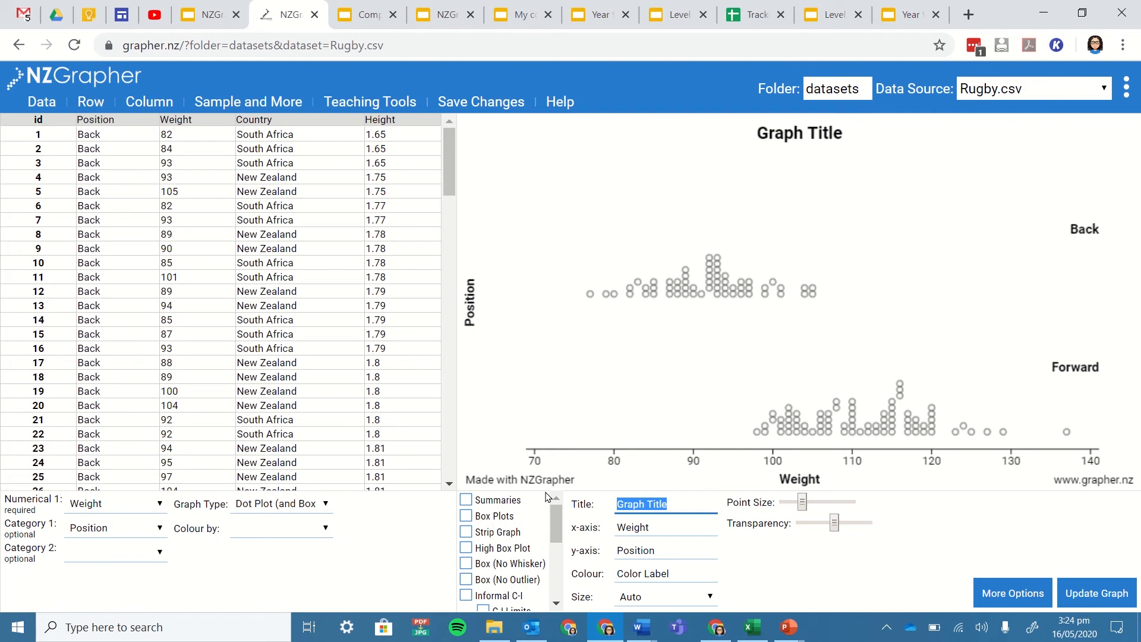
- Title the graph 'Rugby investigation', label the x-axis 'Weight (kg)' and update the graph
type("Rugby inv")
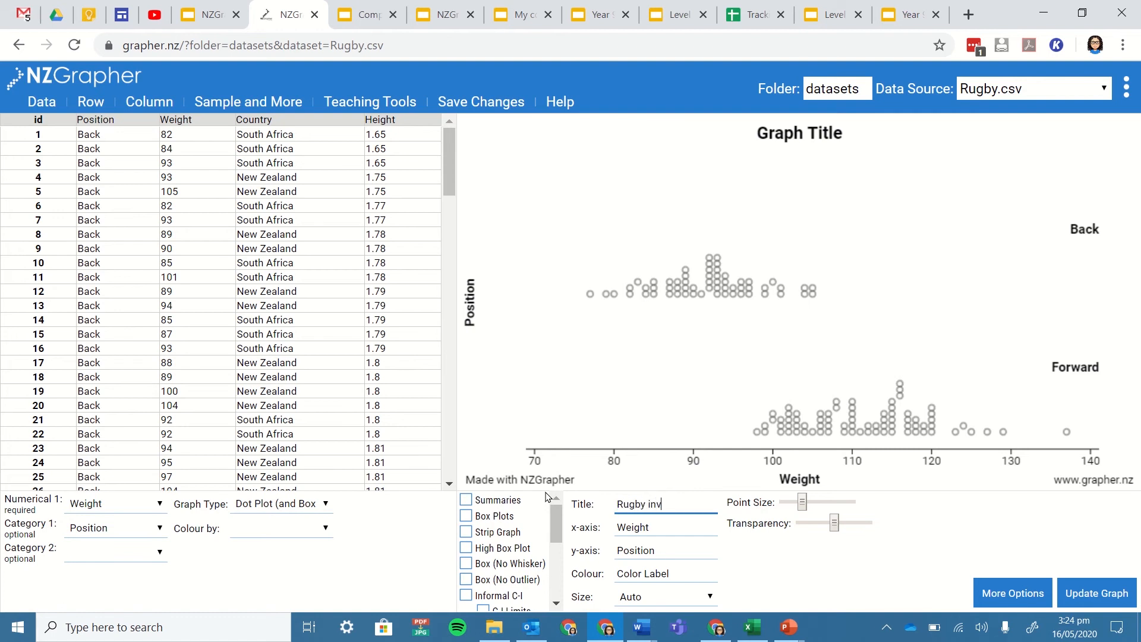
type("estigation")
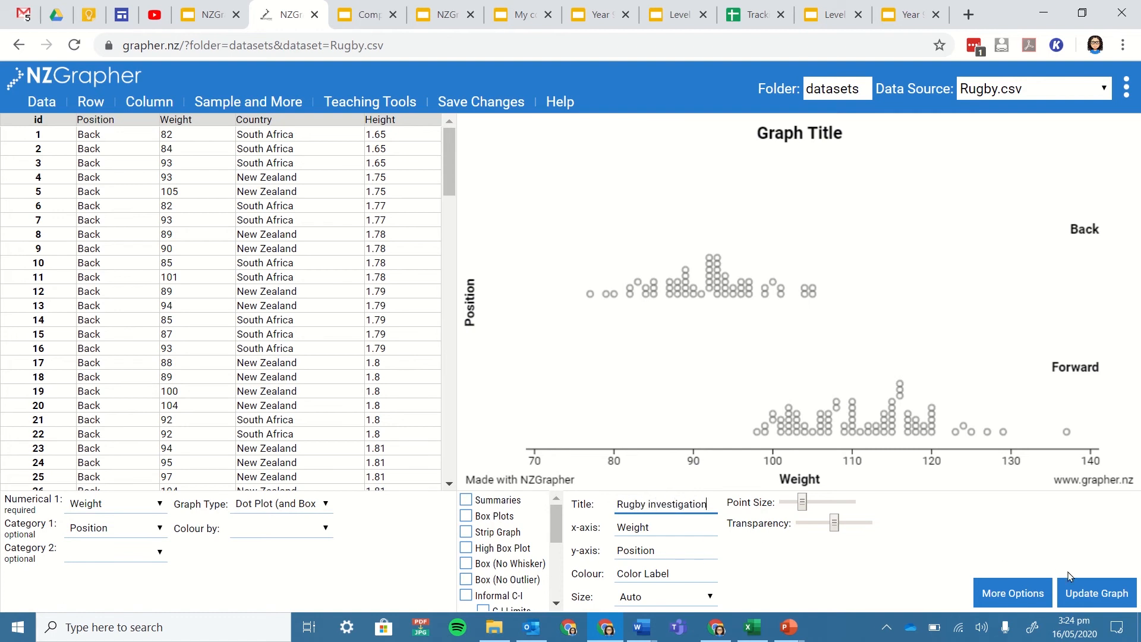
left_click(666, 527)
type(" (kg)")
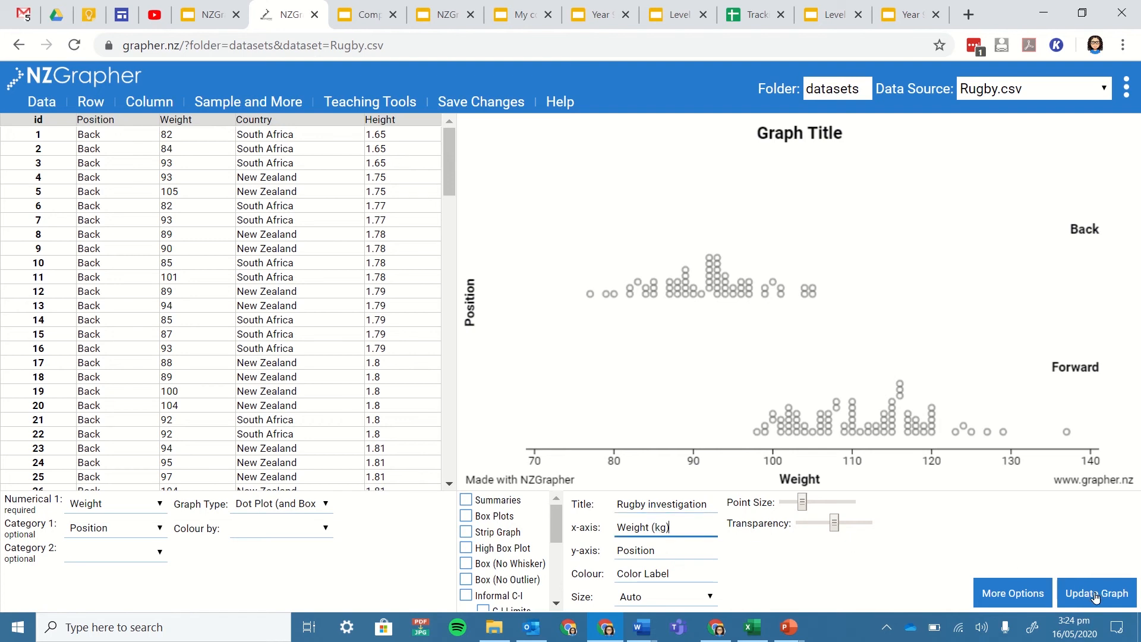
left_click(1096, 592)
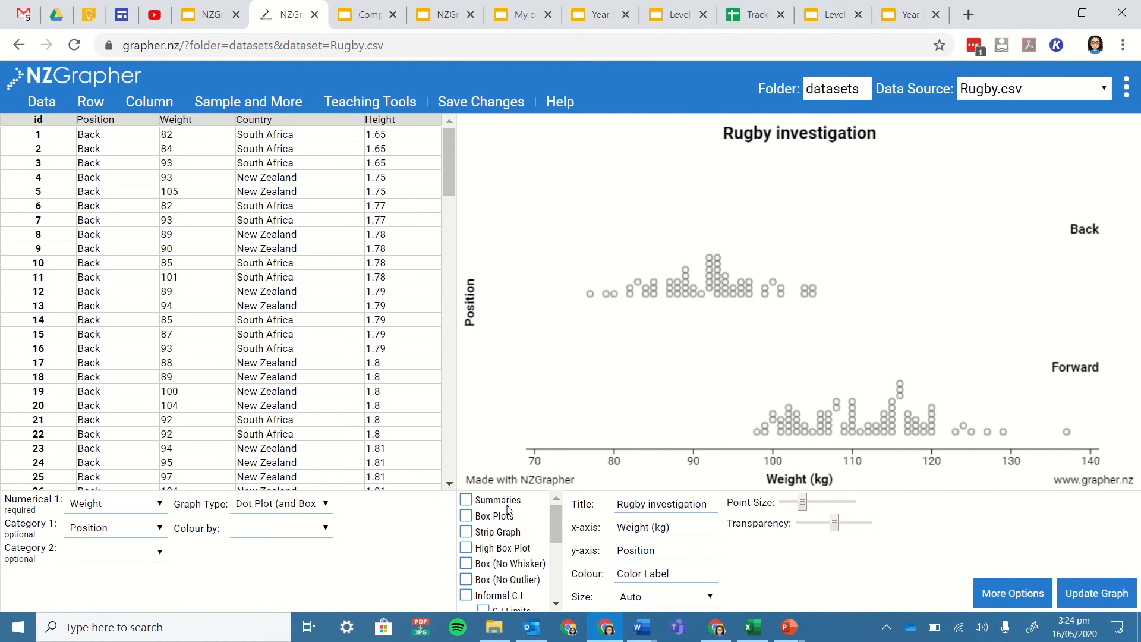
left_click(465, 500)
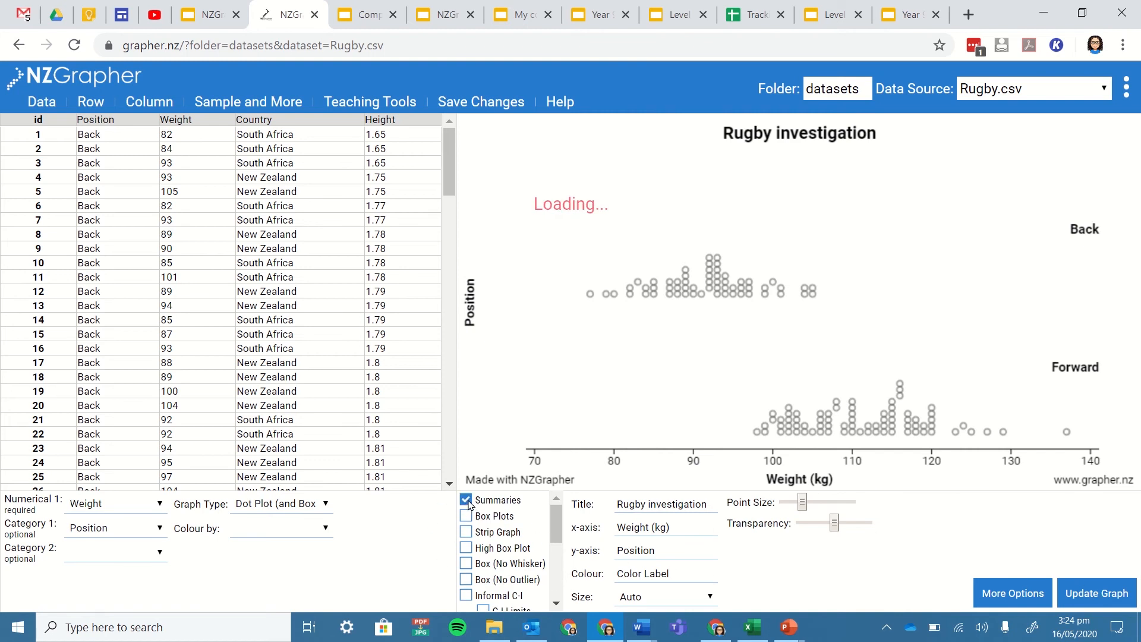
left_click(464, 499)
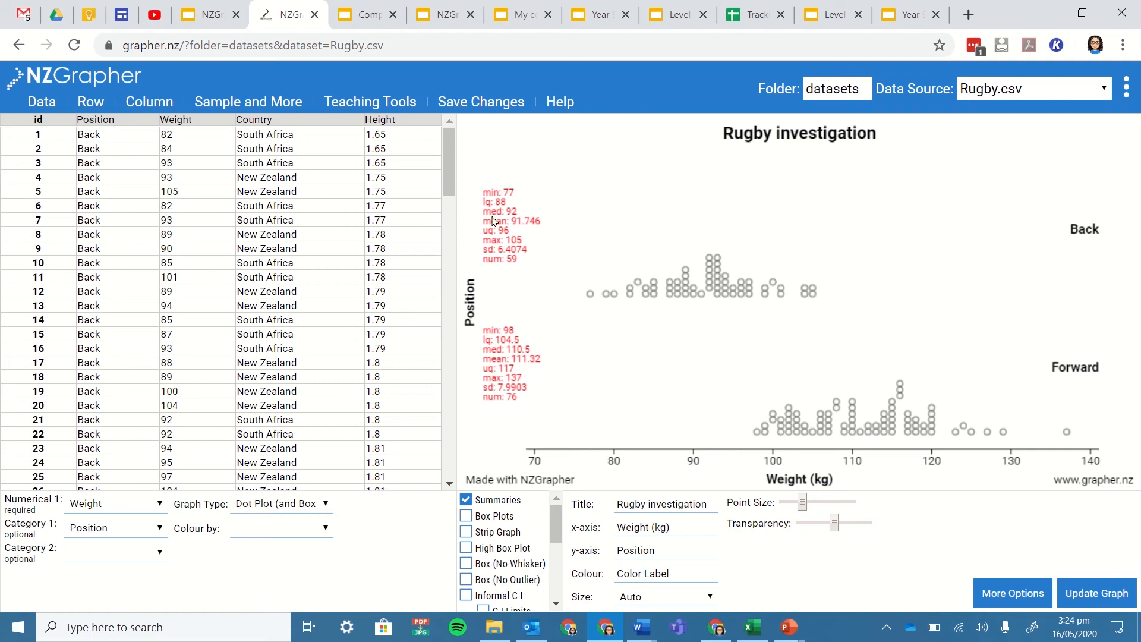
mouse_move(492, 244)
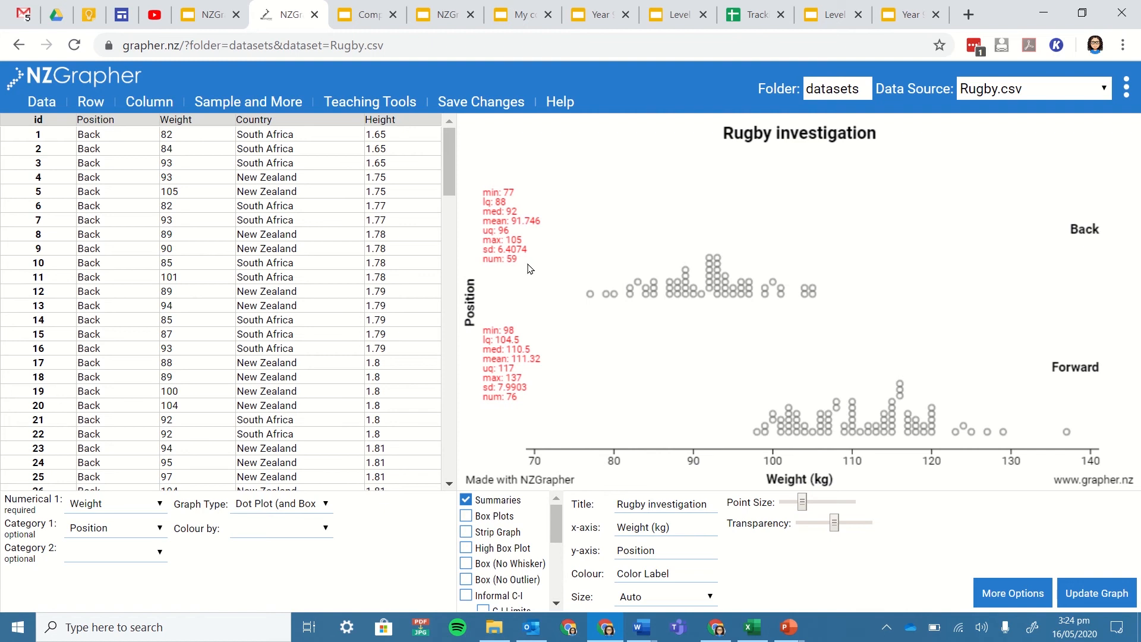
scroll("down", 3)
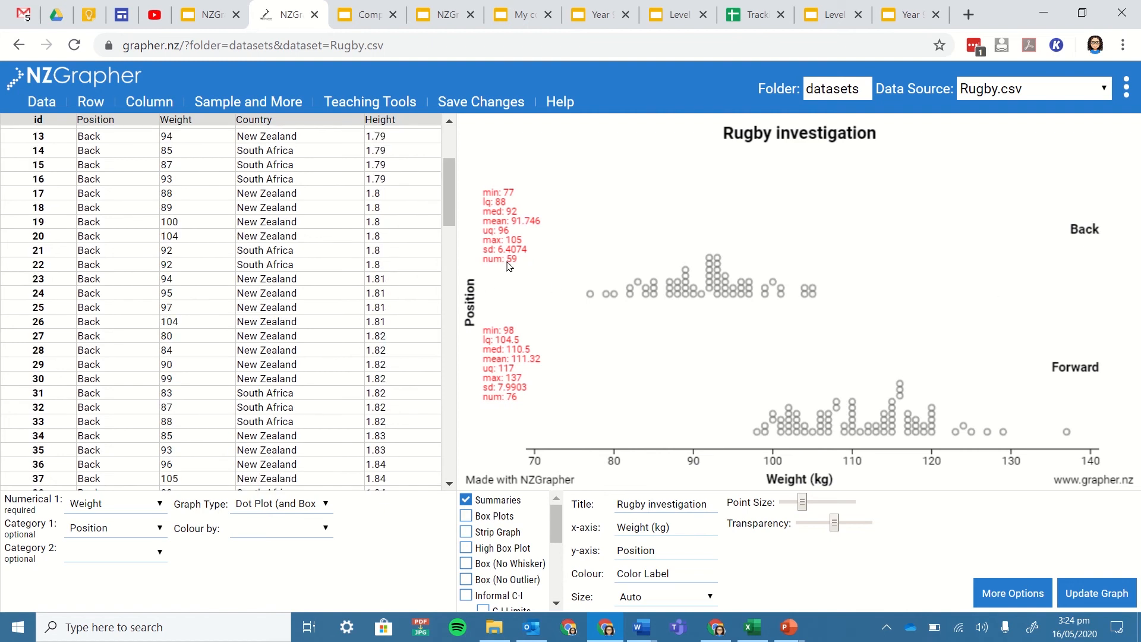
mouse_move(515, 415)
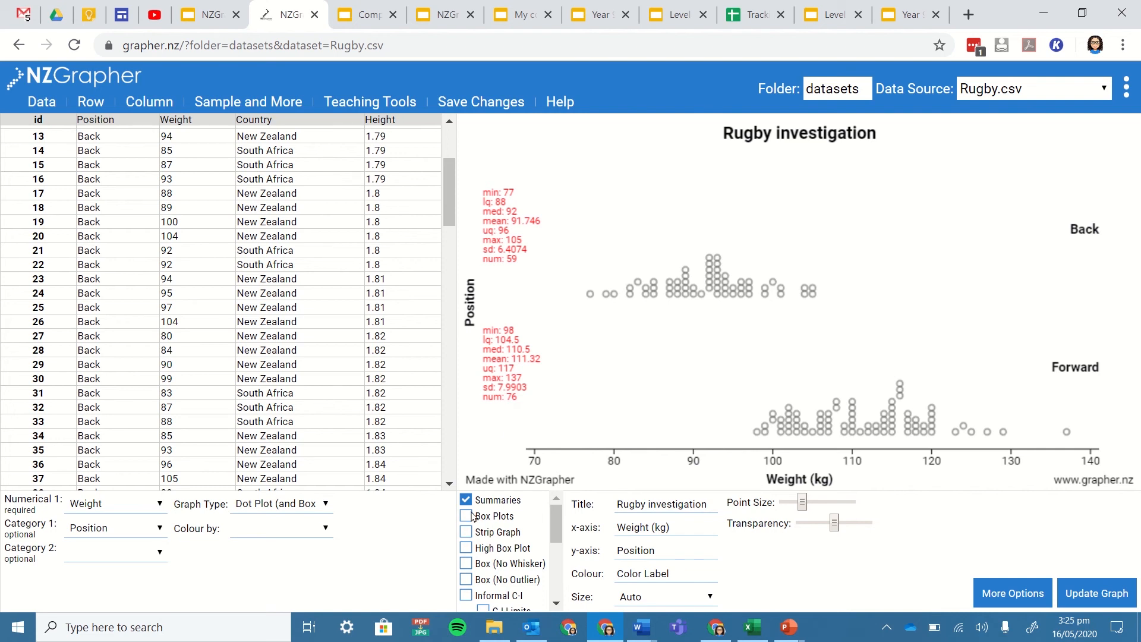
- Tick Box Plots so a box plot overlays each position's weight dots
left_click(465, 516)
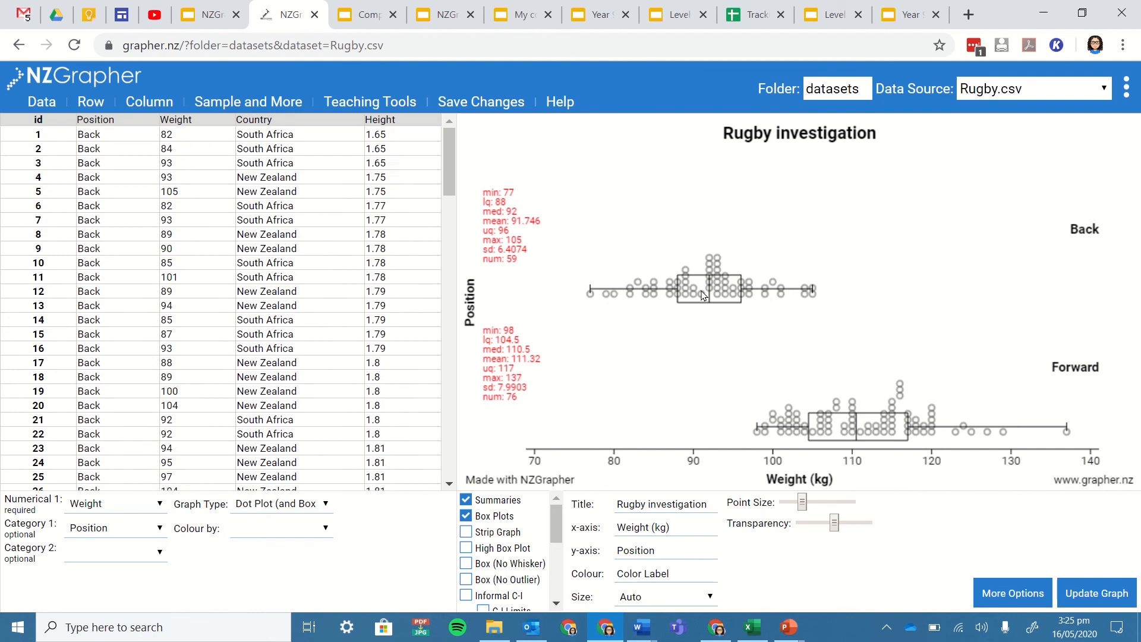
scroll("down", 3)
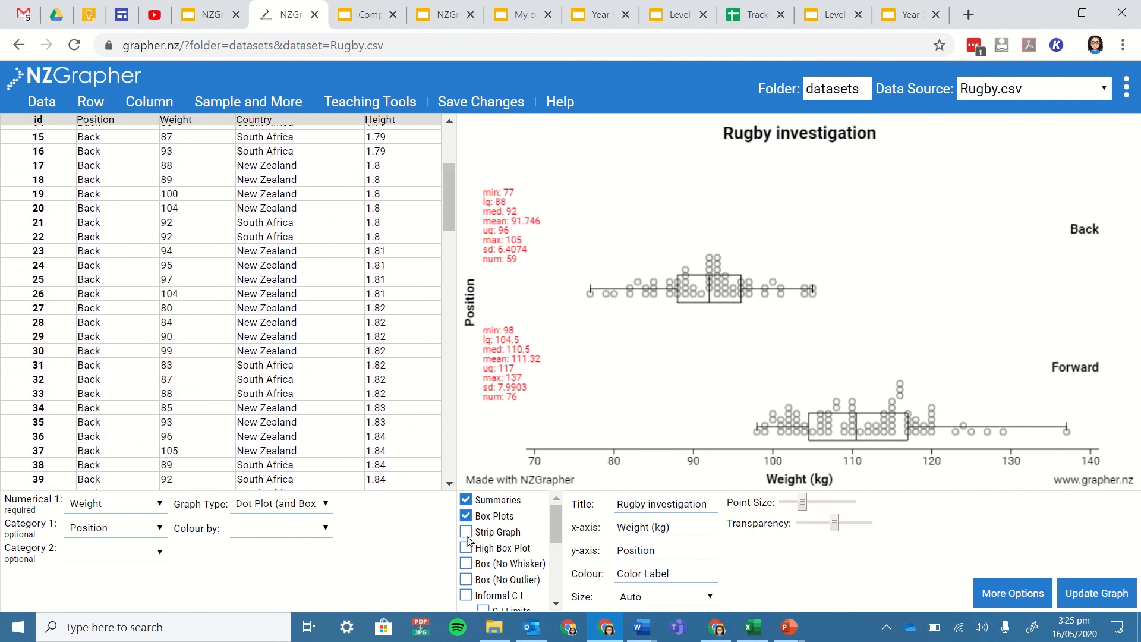
- Switch to High Box Plot so each box plot sits above its dots
left_click(465, 548)
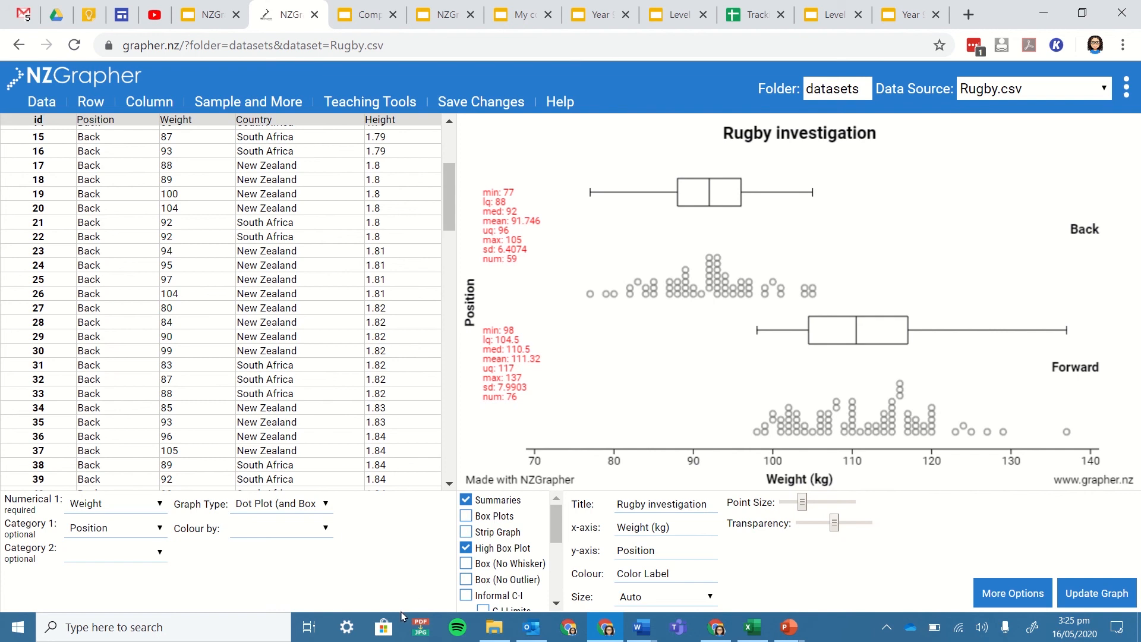
mouse_move(835, 321)
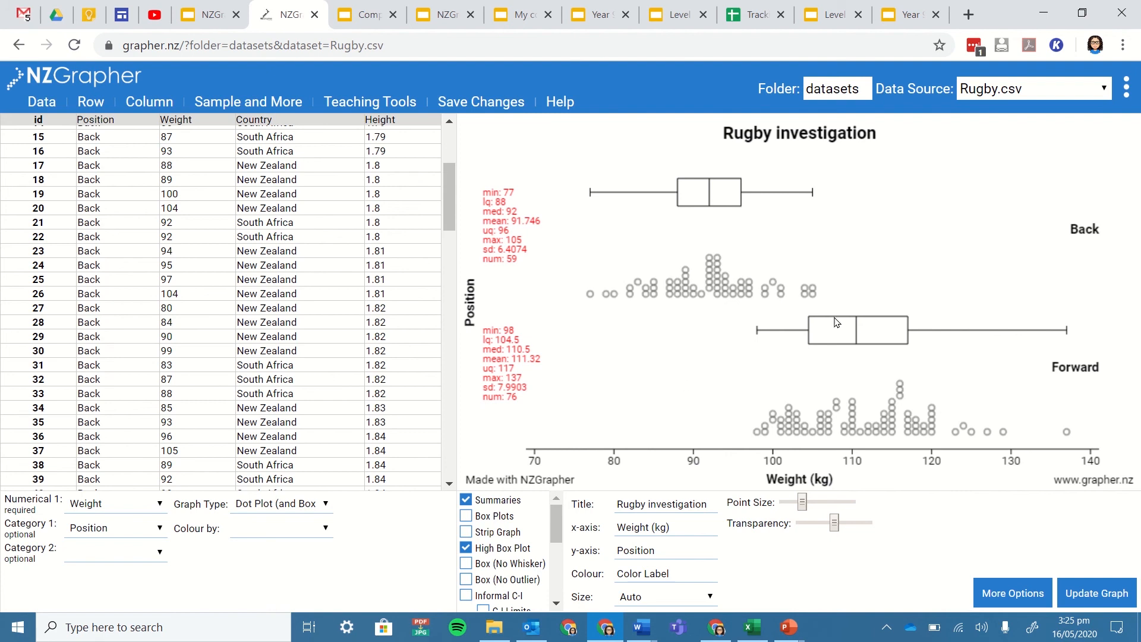
mouse_move(794, 354)
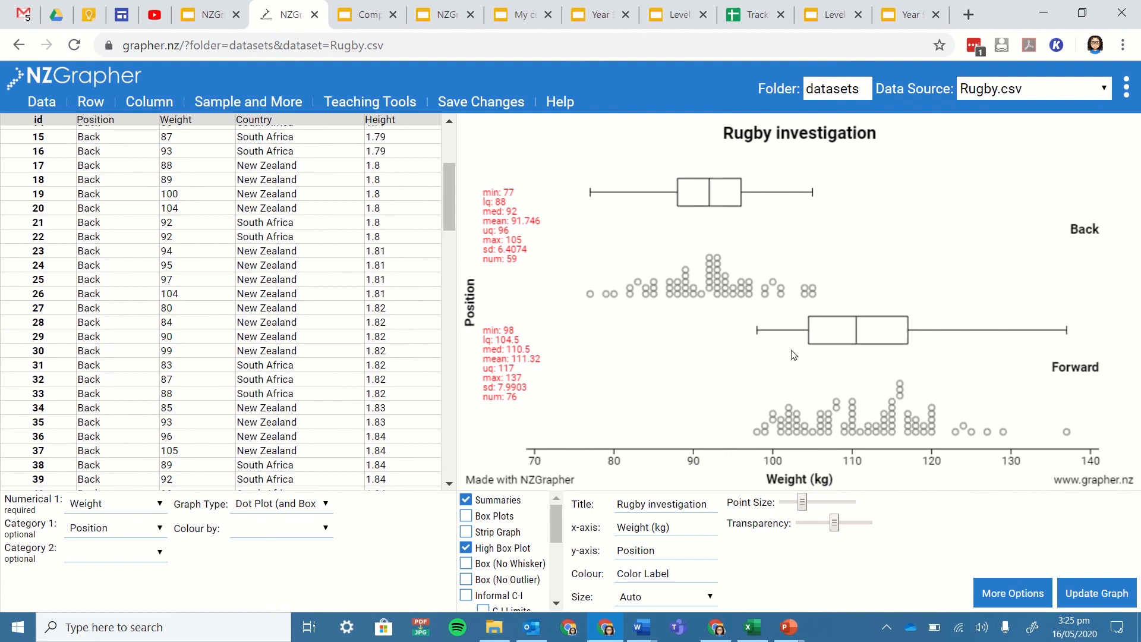
mouse_move(794, 502)
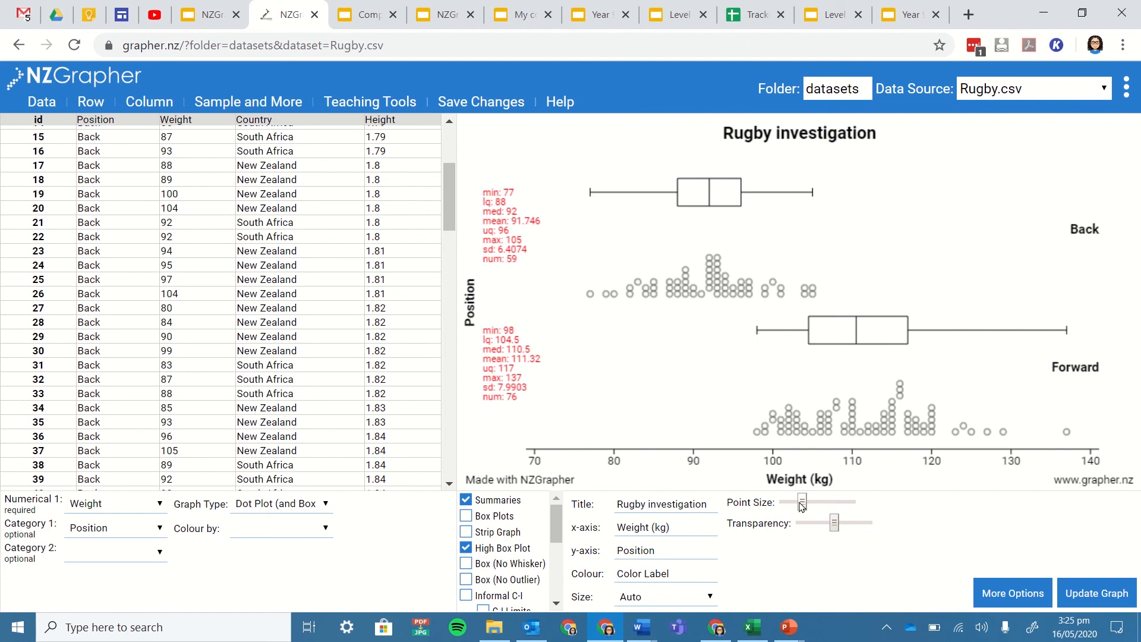
- Adjust the Point Size slider, settling on a medium-large dot size
left_click_drag(800, 502, 812, 502)
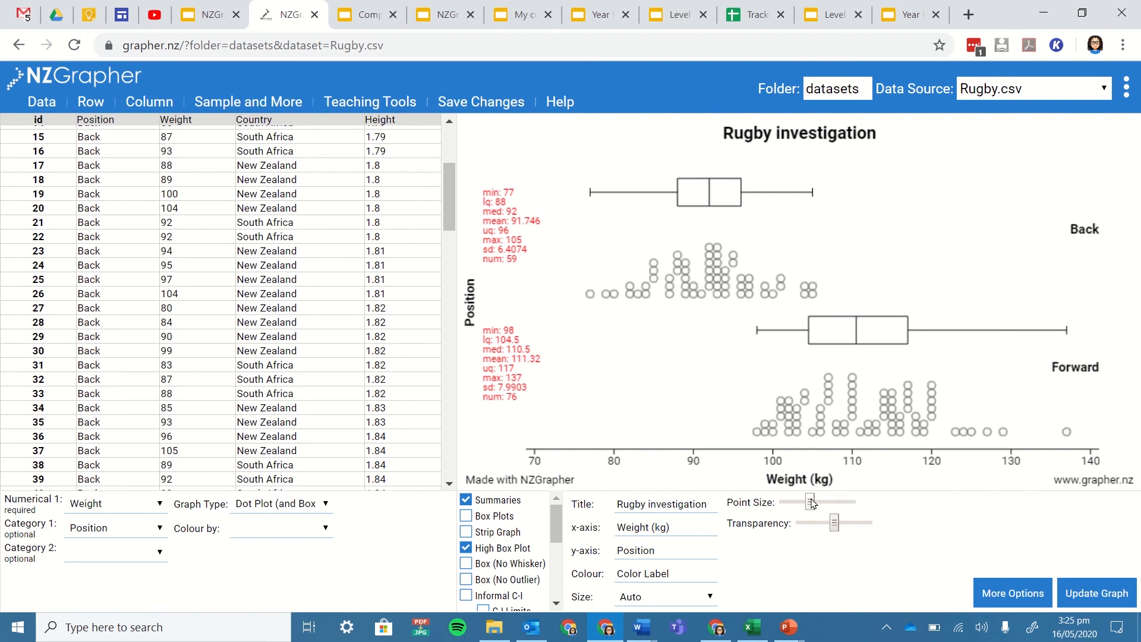
left_click_drag(810, 502, 847, 502)
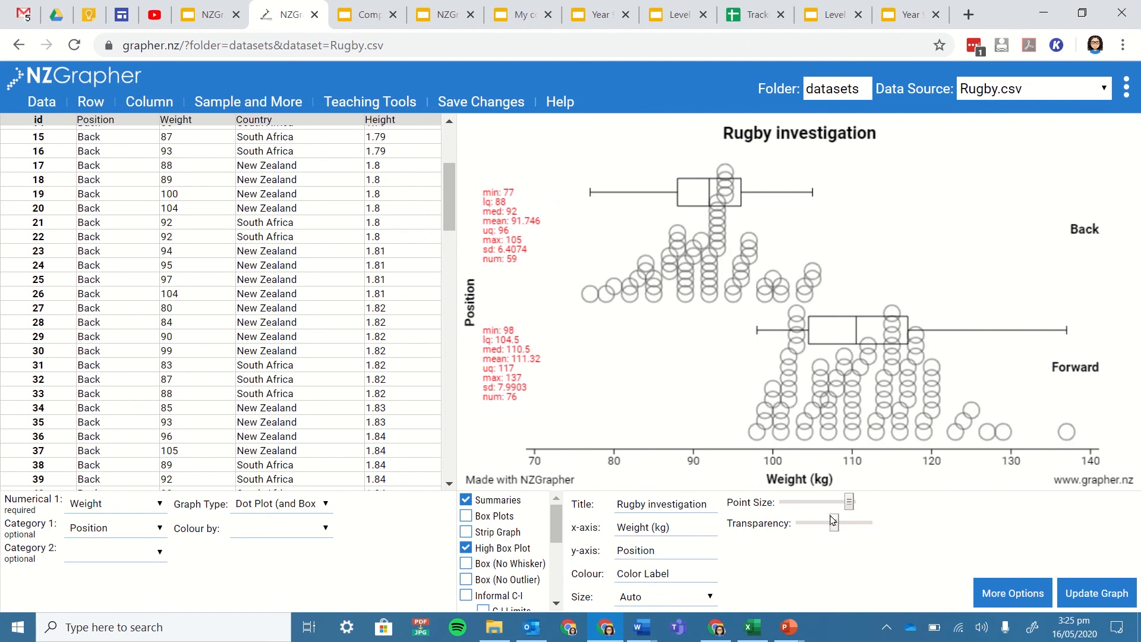
scroll("down", 3)
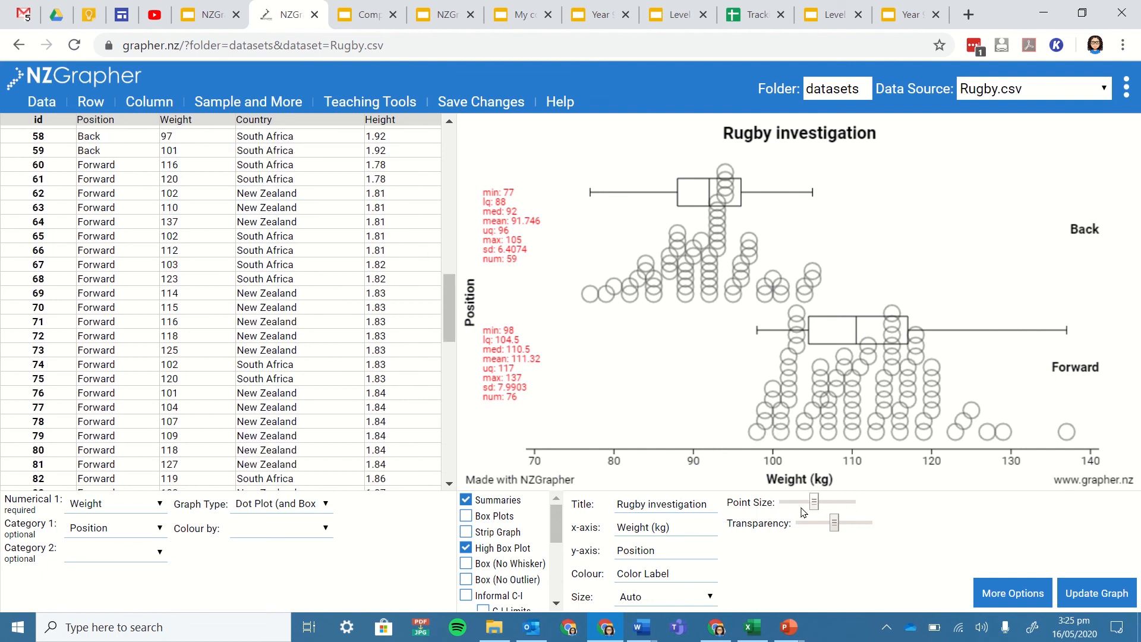
left_click_drag(813, 501, 796, 502)
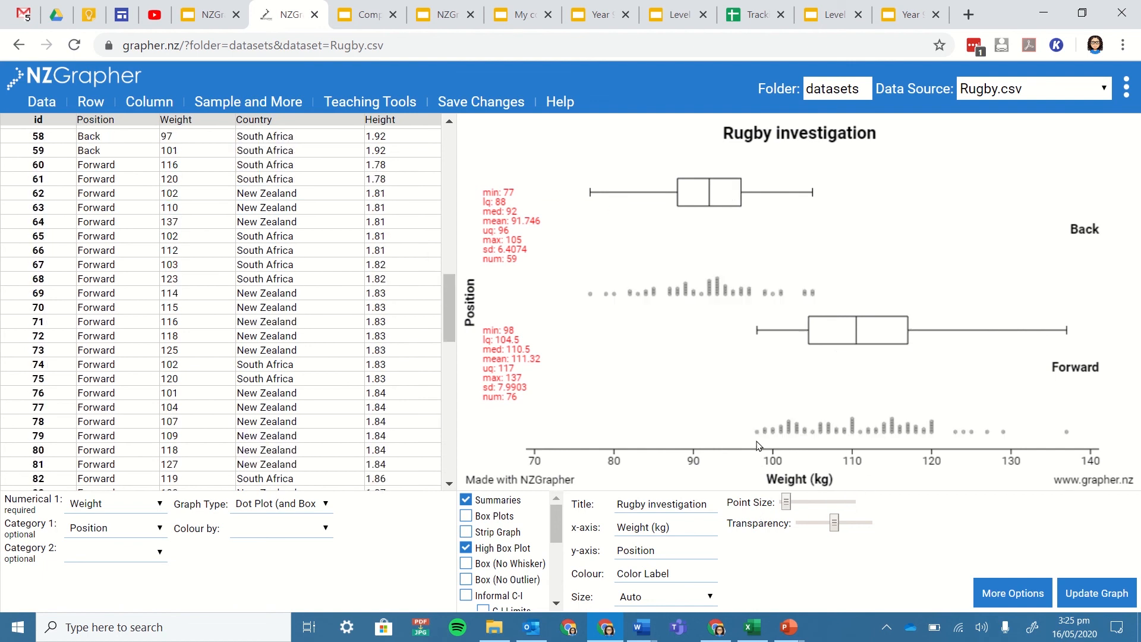
scroll("down", 3)
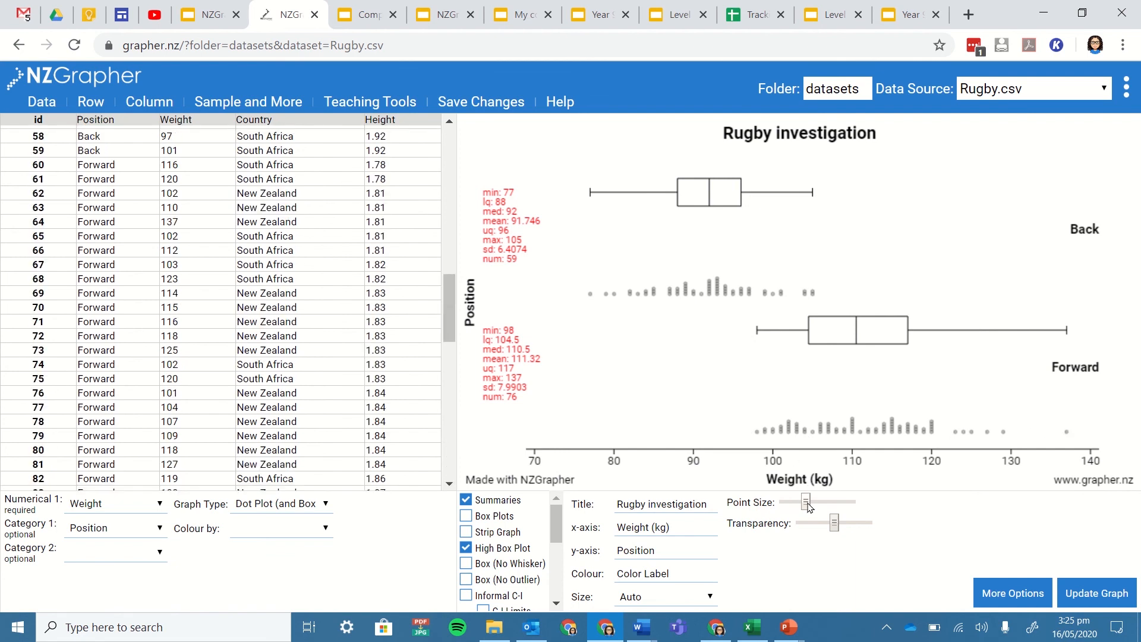
left_click_drag(806, 501, 830, 501)
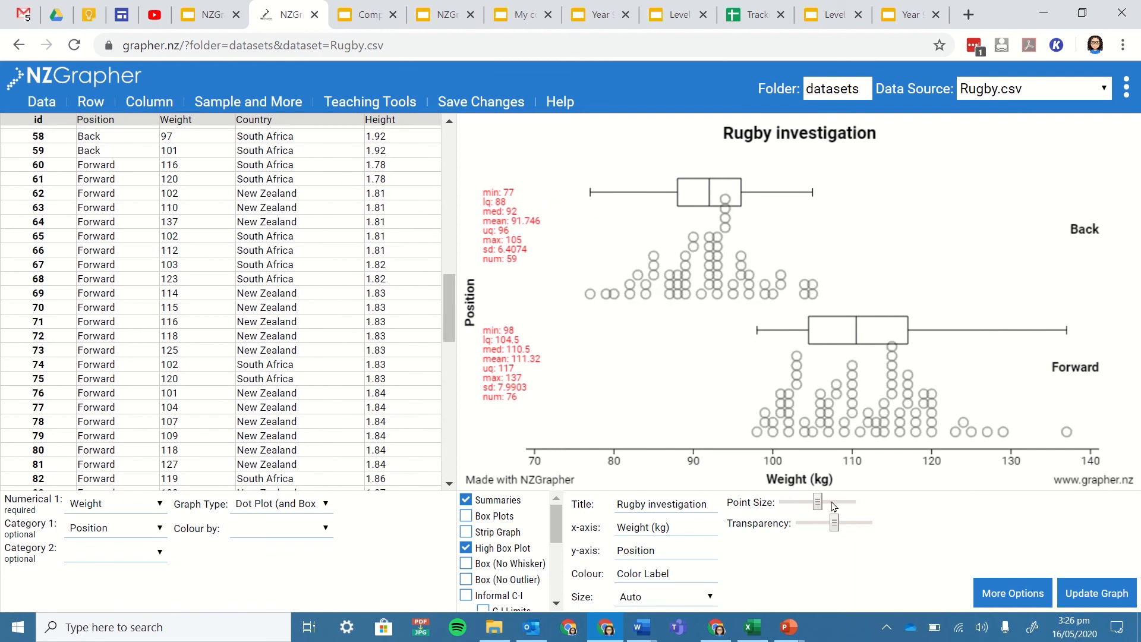
mouse_move(845, 611)
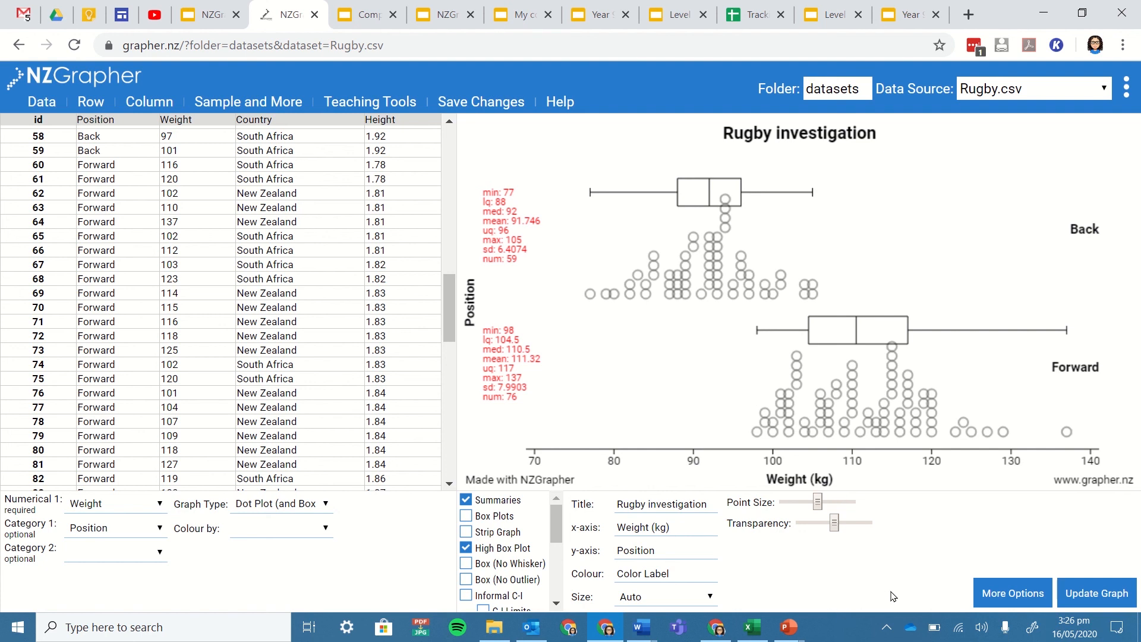
mouse_move(785, 559)
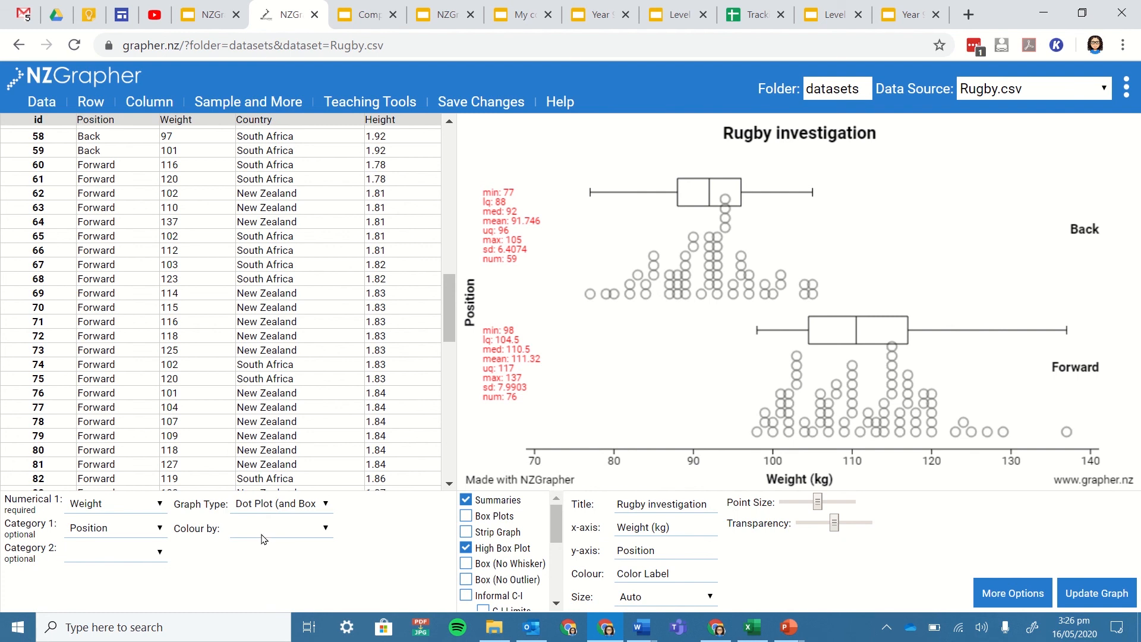
- Colour the dots by Weight, adding a 77–137 kg colour key
left_click(280, 528)
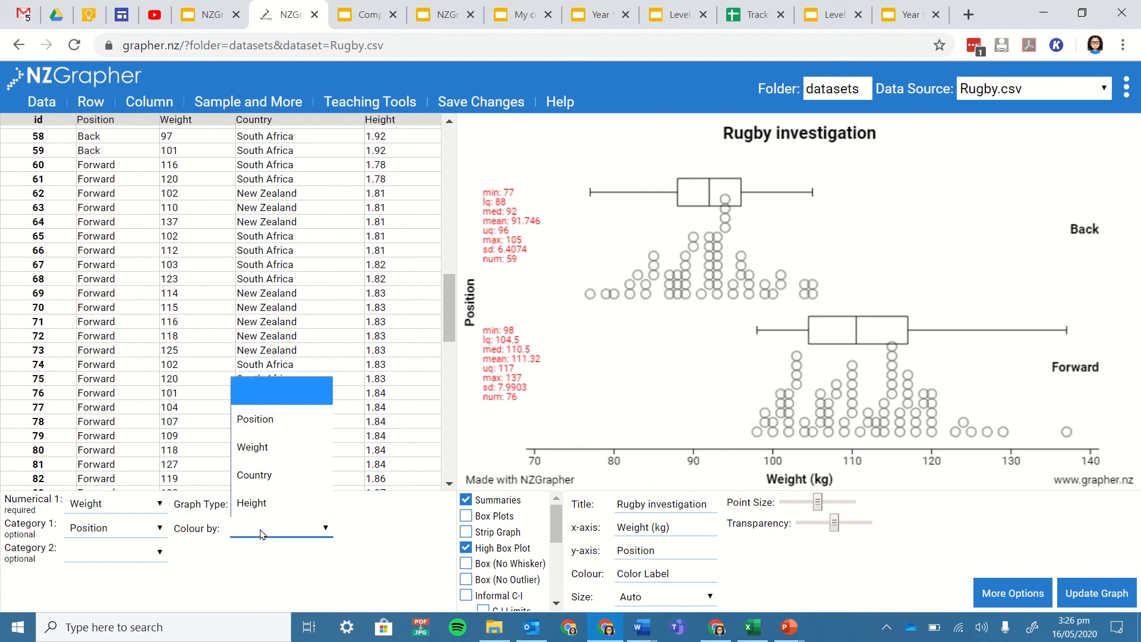
mouse_move(260, 442)
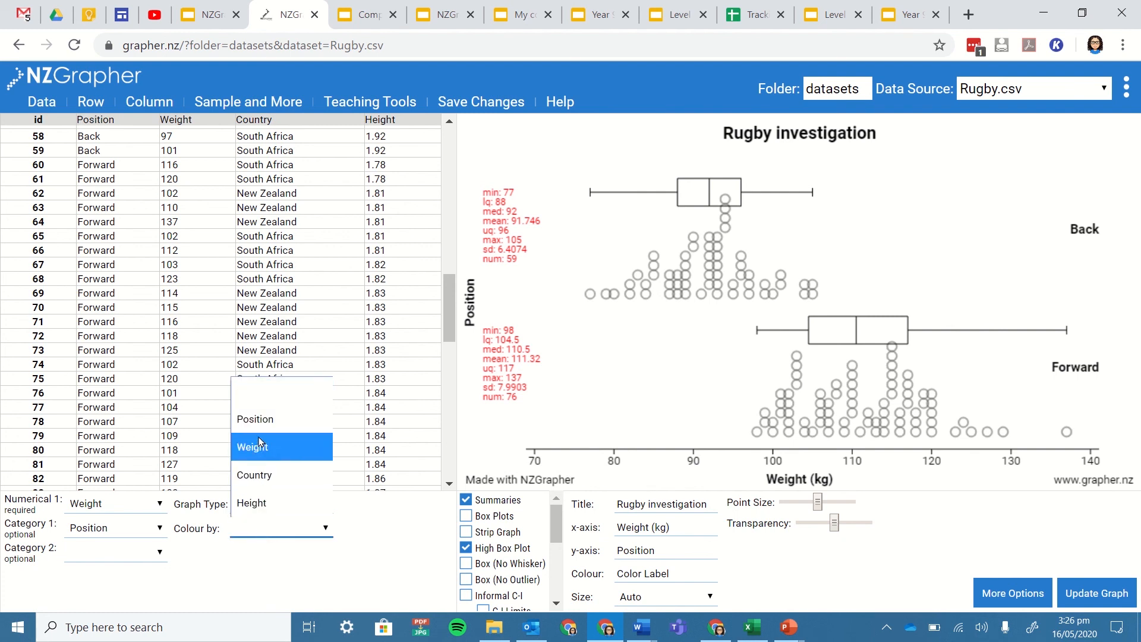
left_click(252, 447)
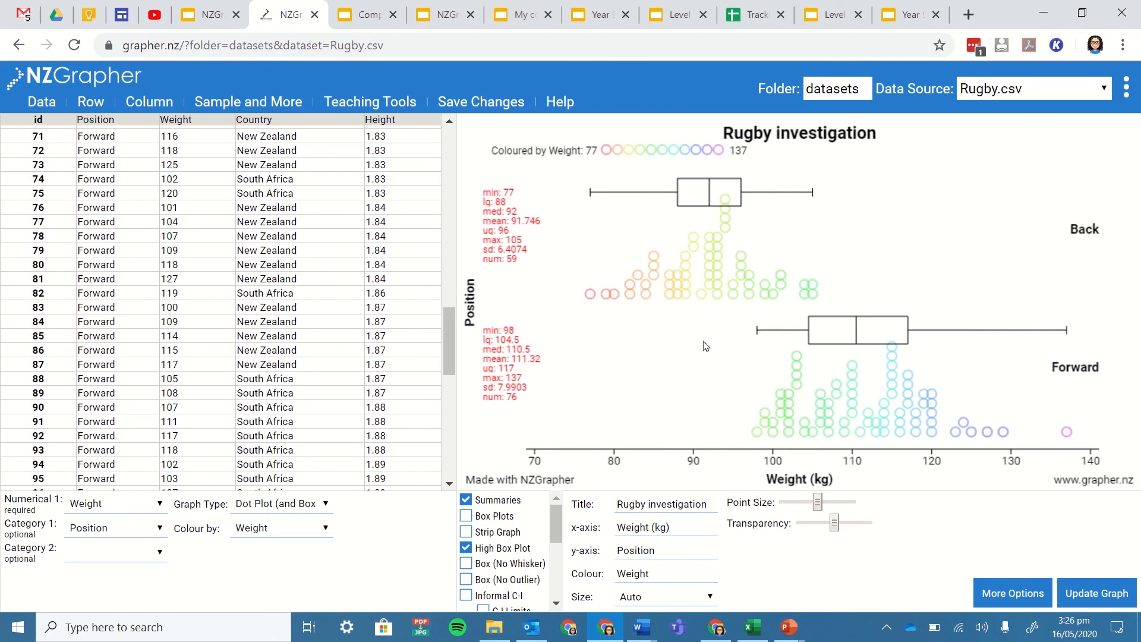
- Copy the finished graph as an image from its right-click menu
right_click(707, 345)
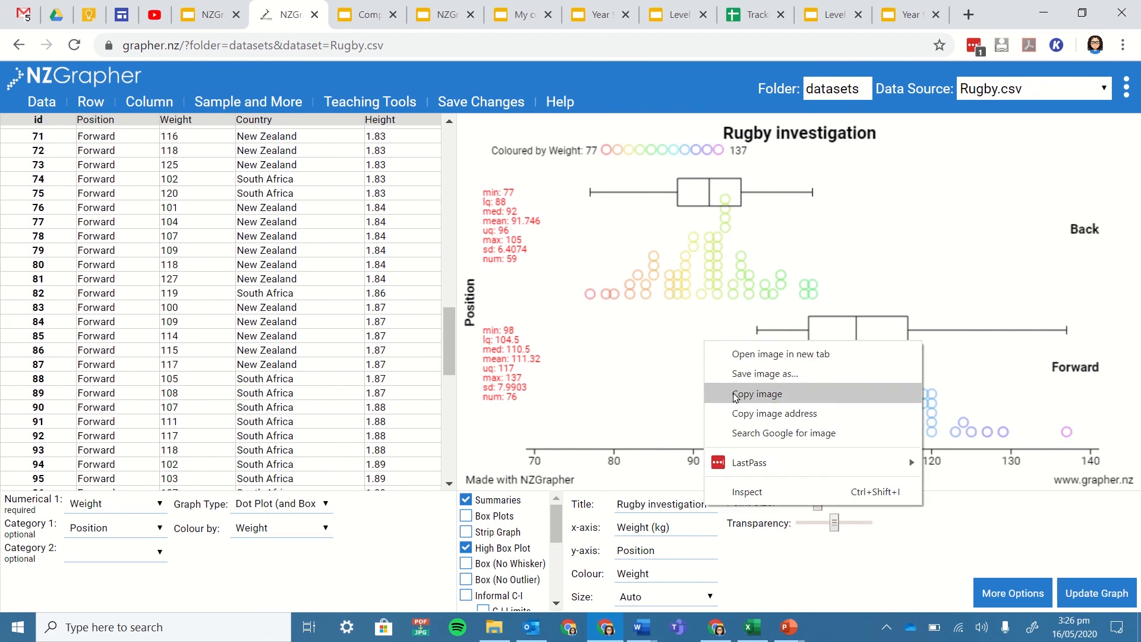
left_click(735, 397)
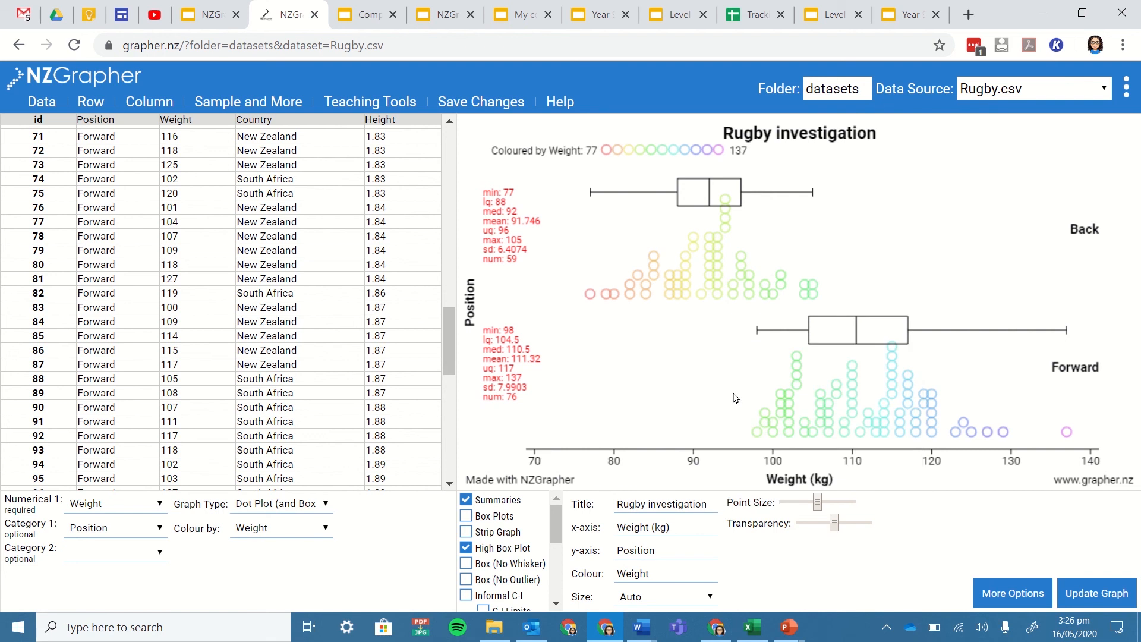
mouse_move(636, 626)
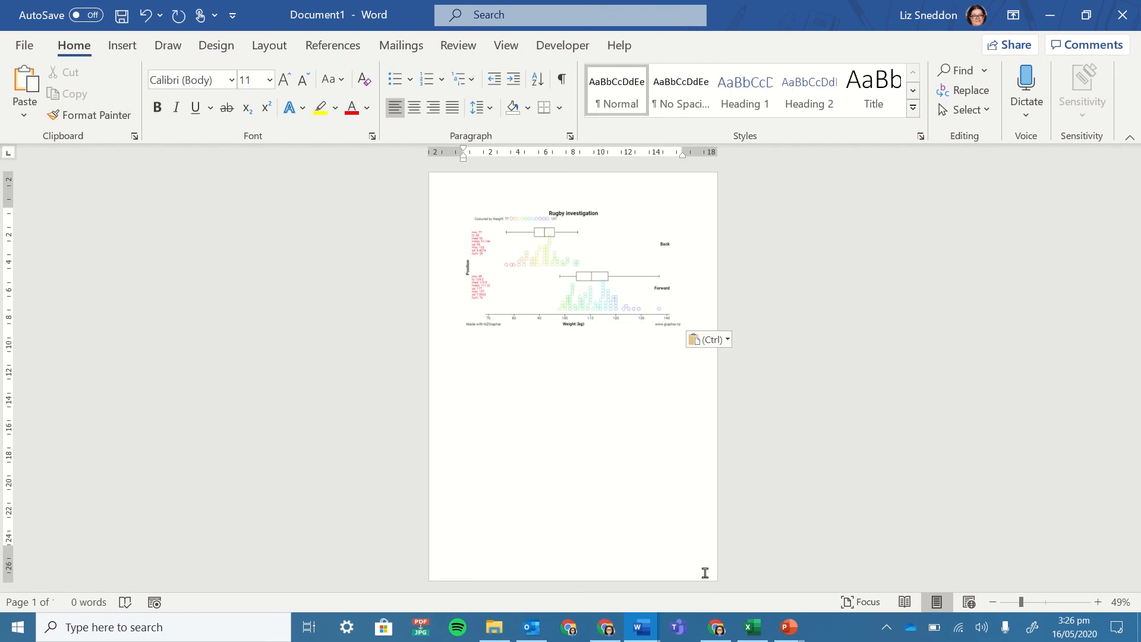
mouse_move(605, 633)
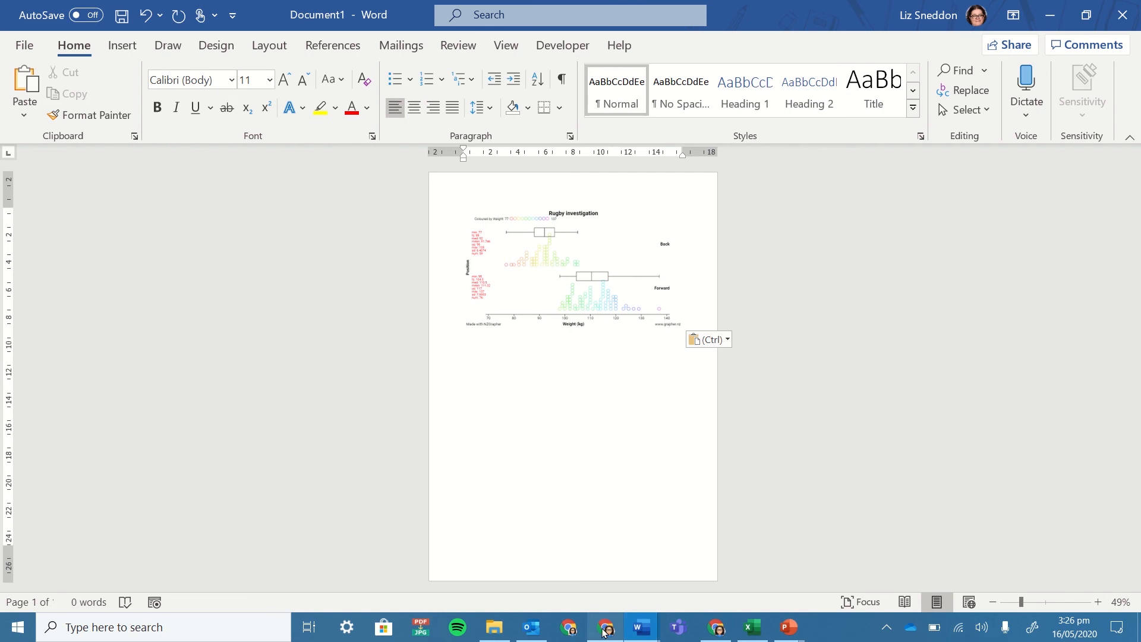
- After pasting into Word, return to Chrome and the Google Slides presentation tab
left_click(605, 628)
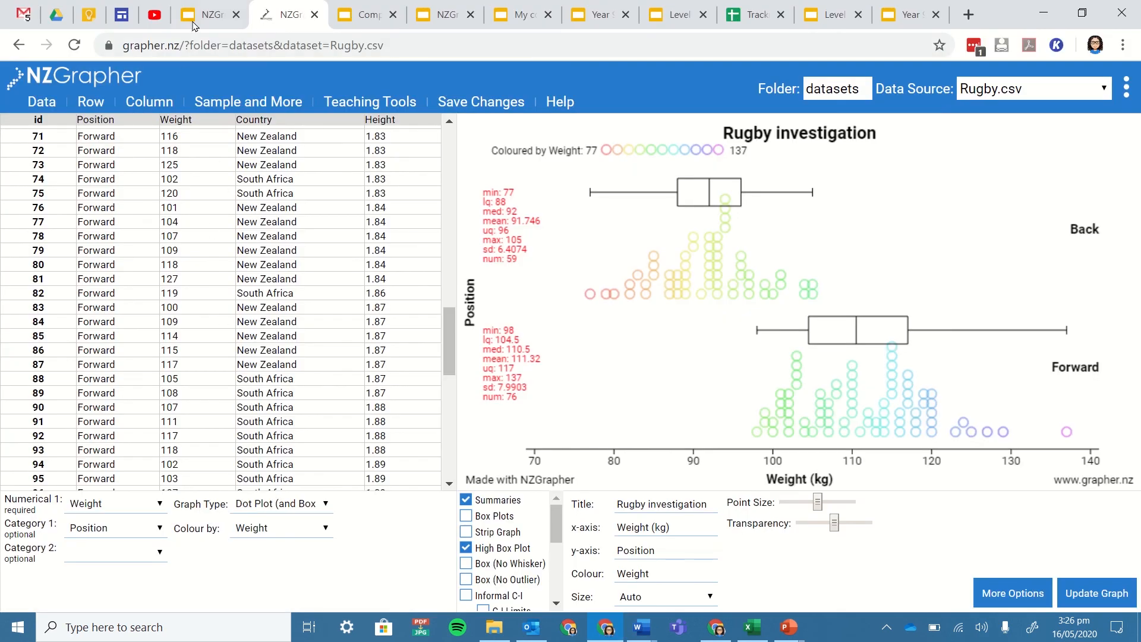
left_click(204, 14)
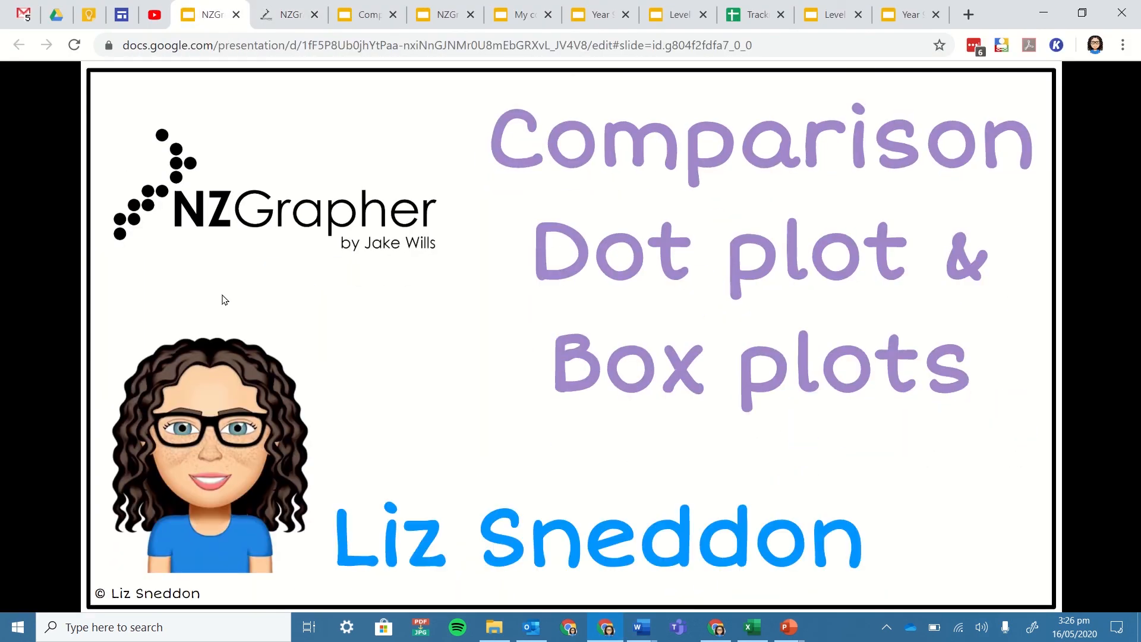